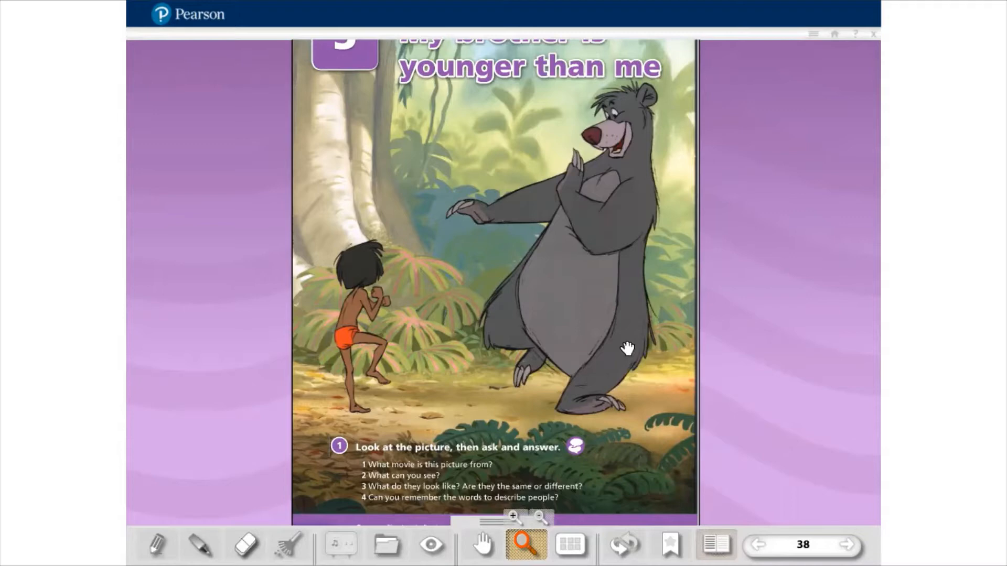
{"action": "mouse_move", "coordinate": [369, 291]}
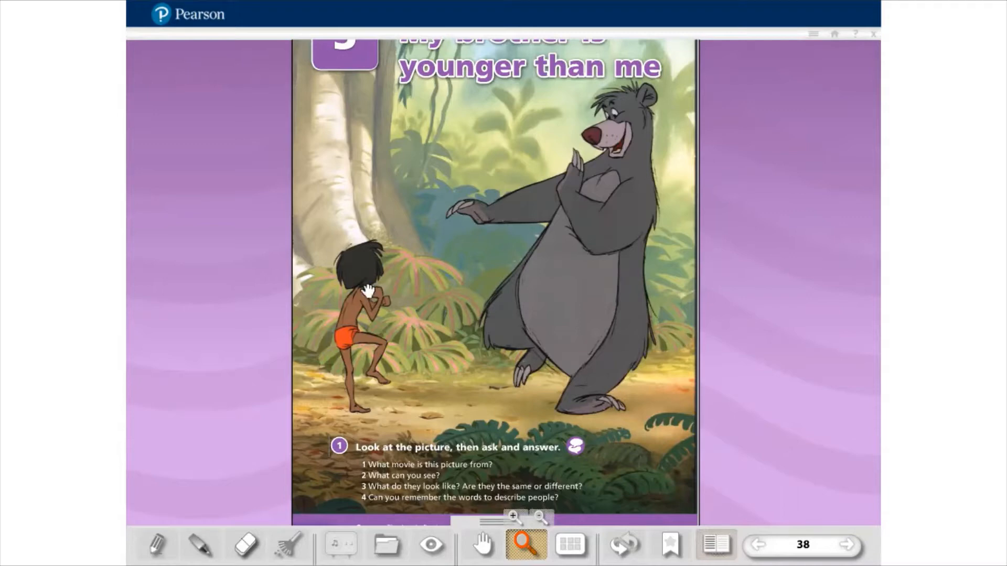
{"action": "mouse_move", "coordinate": [536, 276]}
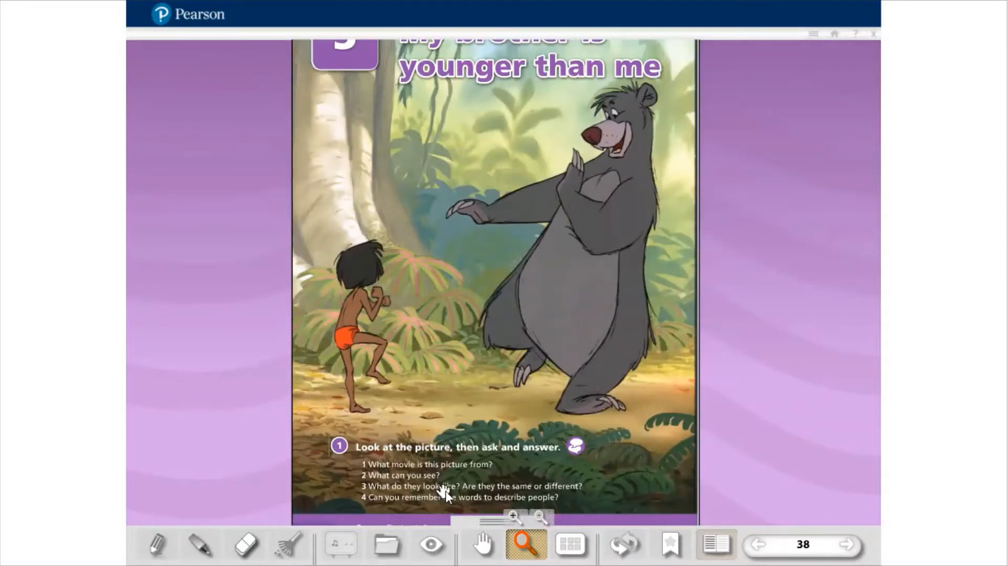
{"action": "mouse_move", "coordinate": [565, 491]}
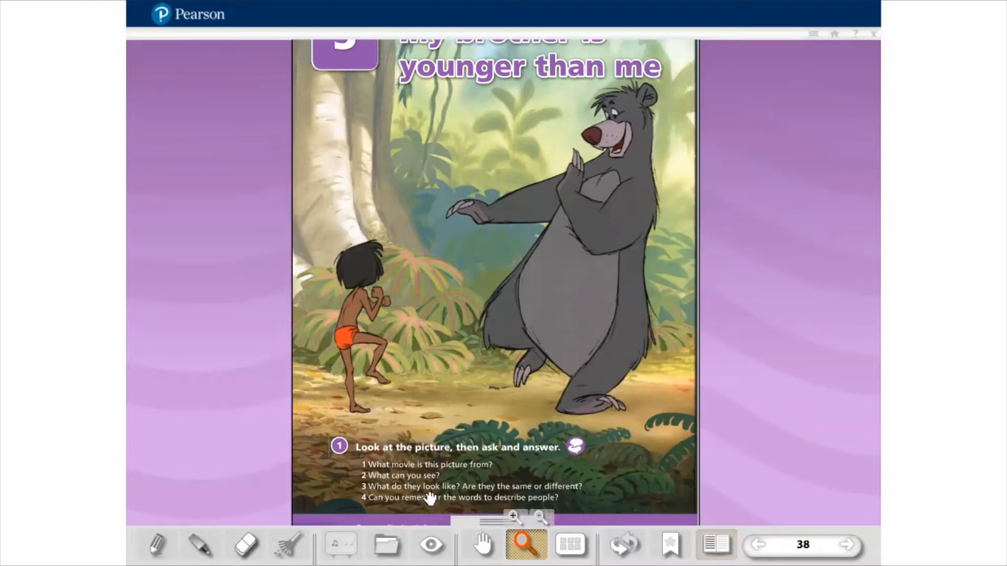
{"action": "mouse_move", "coordinate": [525, 290]}
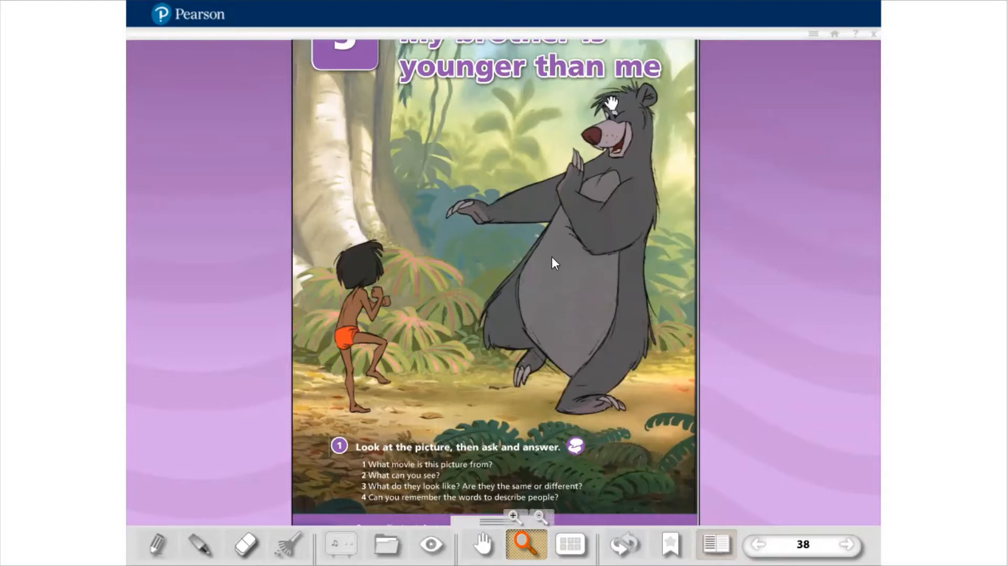
{"action": "mouse_move", "coordinate": [327, 245]}
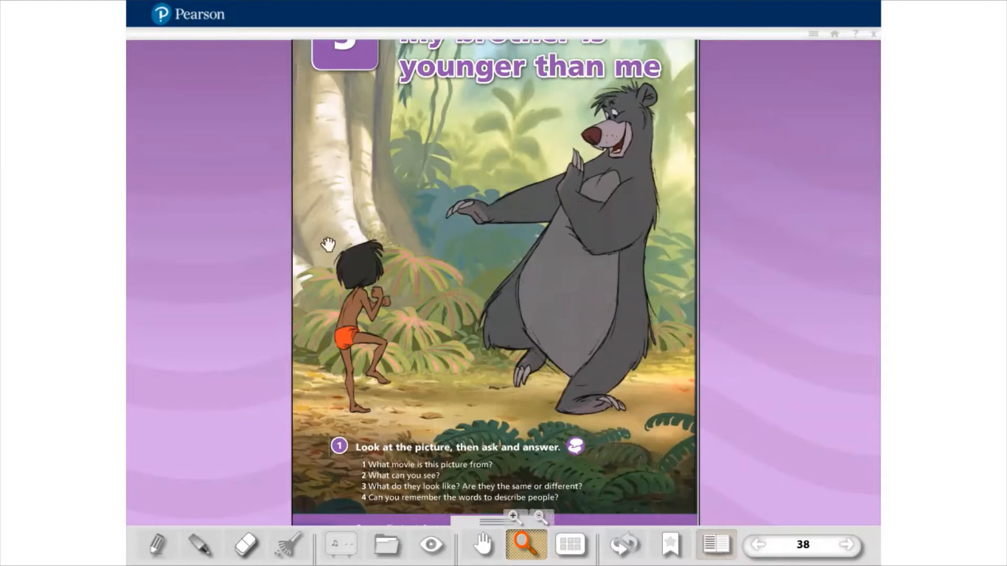
{"action": "mouse_move", "coordinate": [360, 354]}
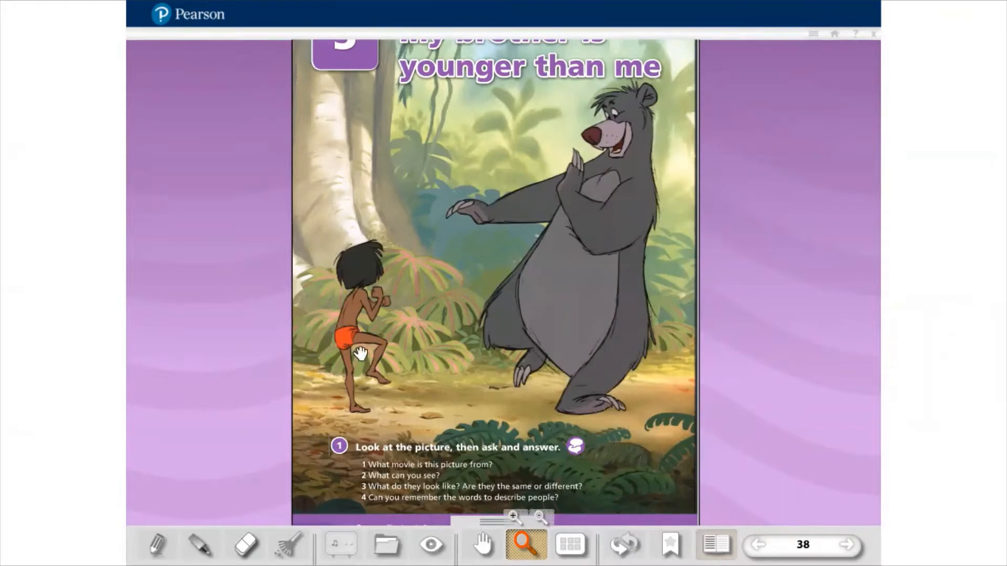
{"action": "mouse_move", "coordinate": [430, 508]}
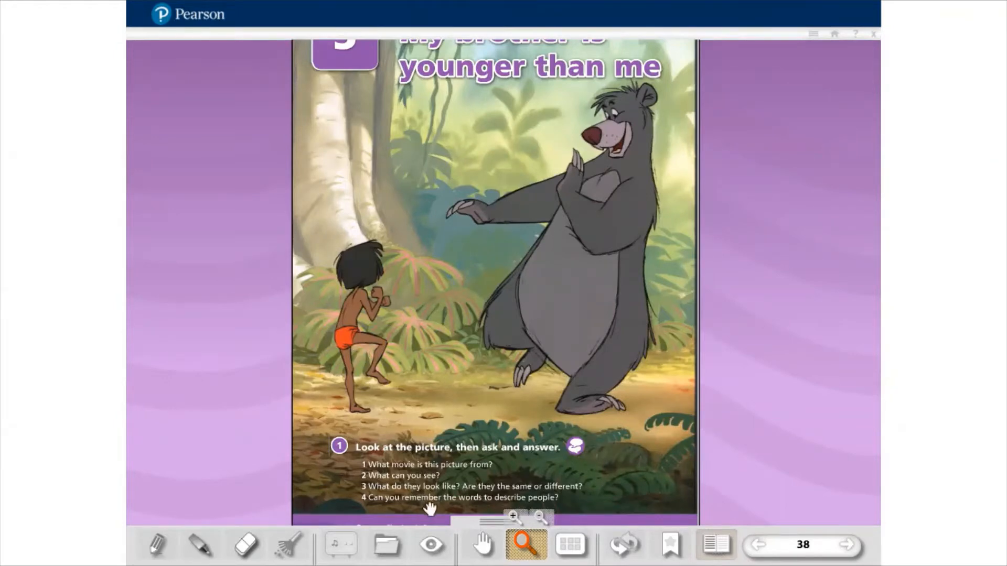
{"action": "mouse_move", "coordinate": [634, 502]}
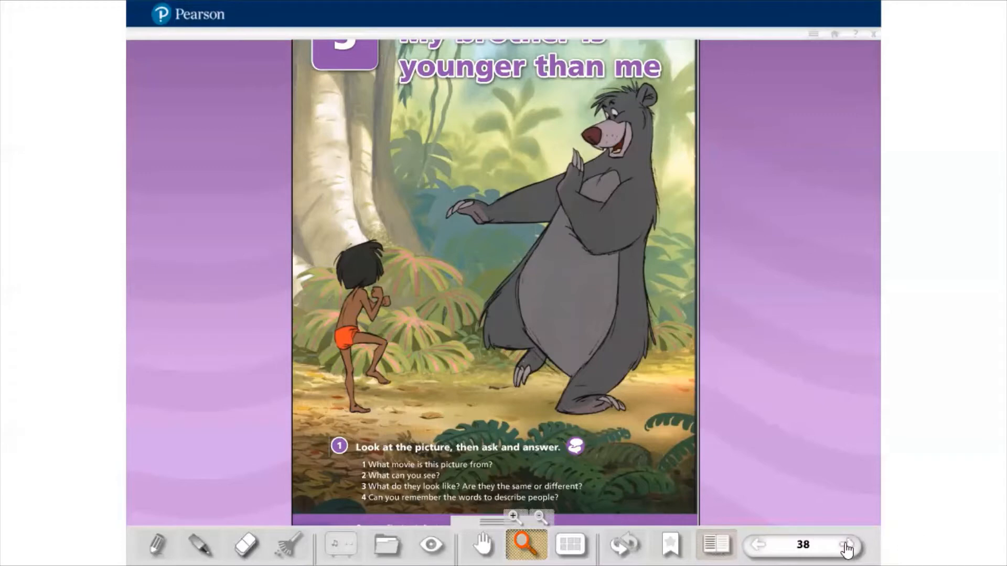
Step: Turn to page 39 showing the Look, read and listen dialogue and the true/false exercise
{"action": "left_click", "coordinate": [847, 546]}
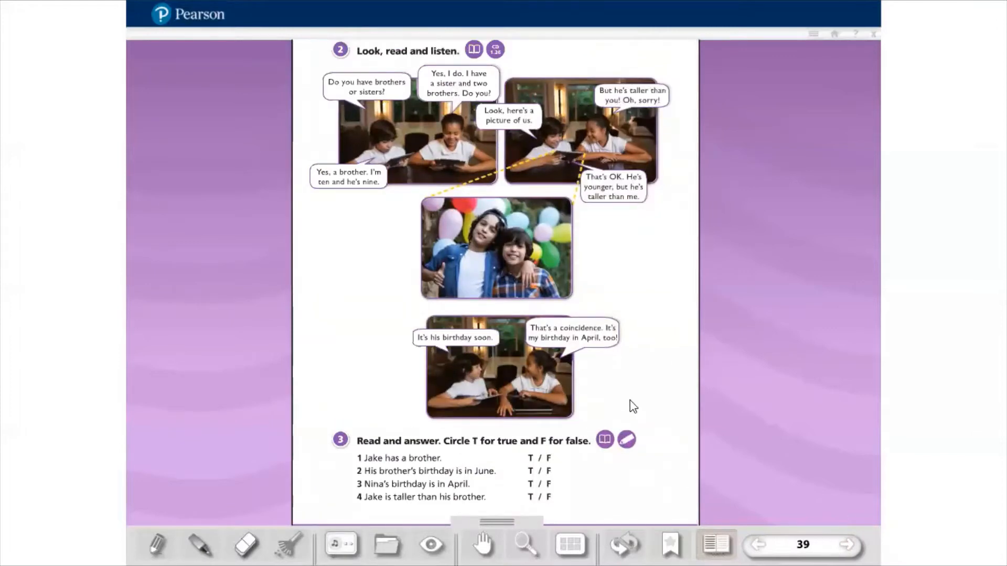
{"action": "left_click", "coordinate": [802, 544]}
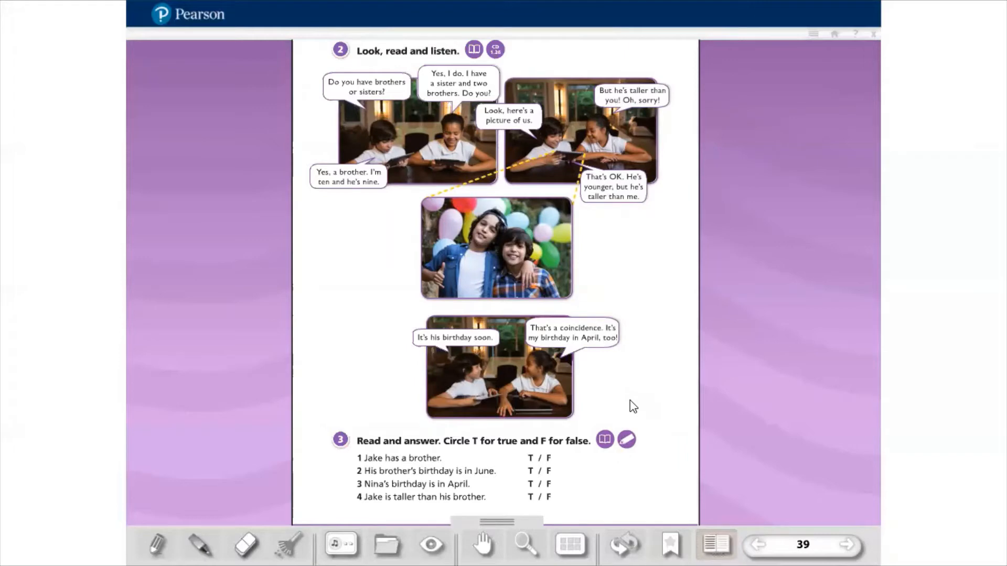
{"action": "left_click", "coordinate": [802, 544]}
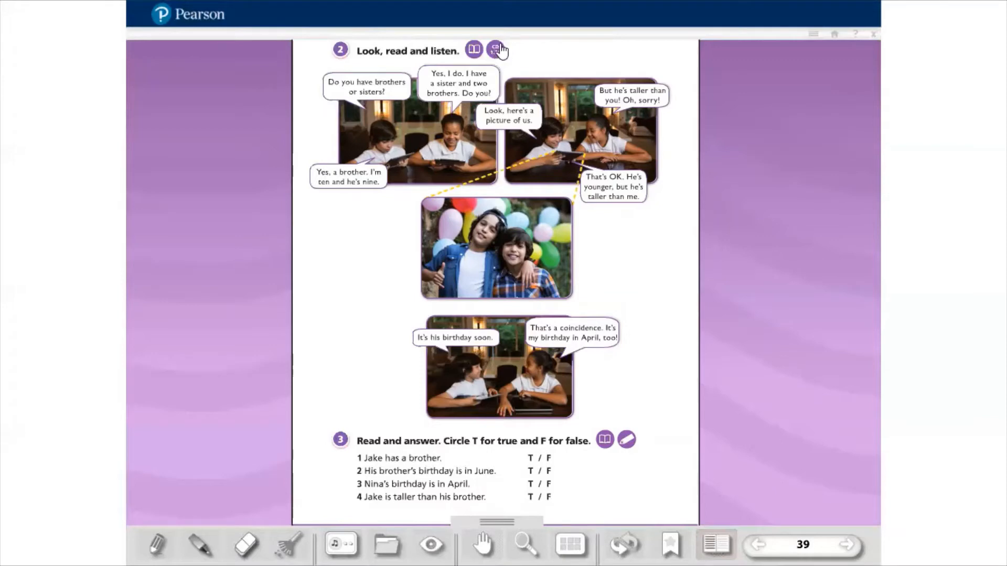
Step: Play the dialogue's CD audio recording through to its end
{"action": "left_click", "coordinate": [496, 51]}
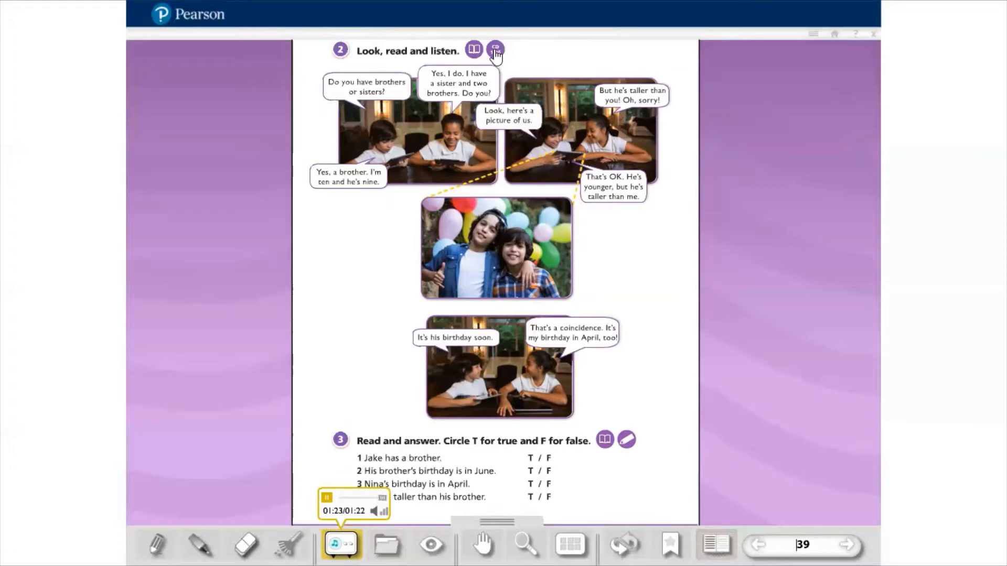
{"action": "left_click", "coordinate": [327, 498]}
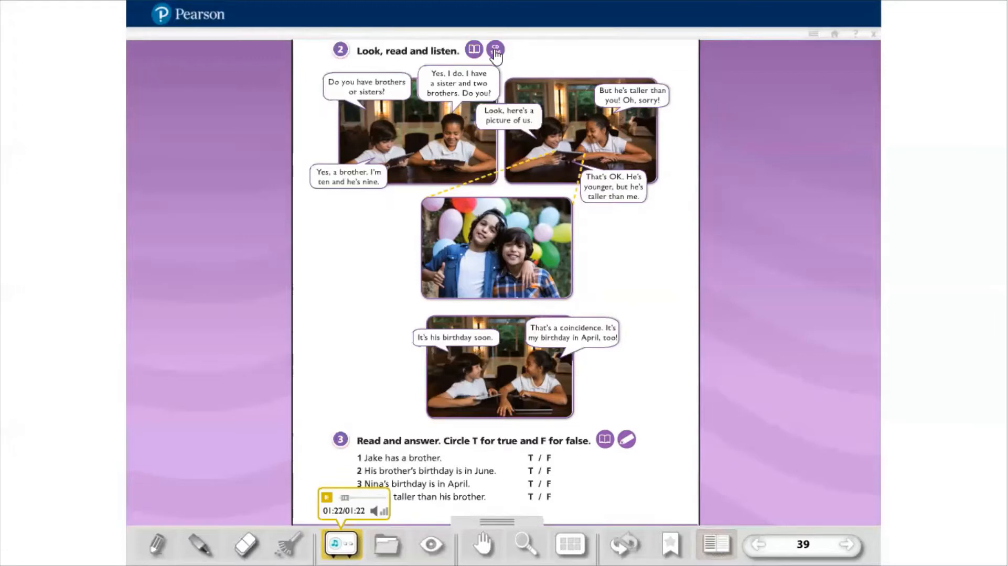
{"action": "mouse_move", "coordinate": [611, 62]}
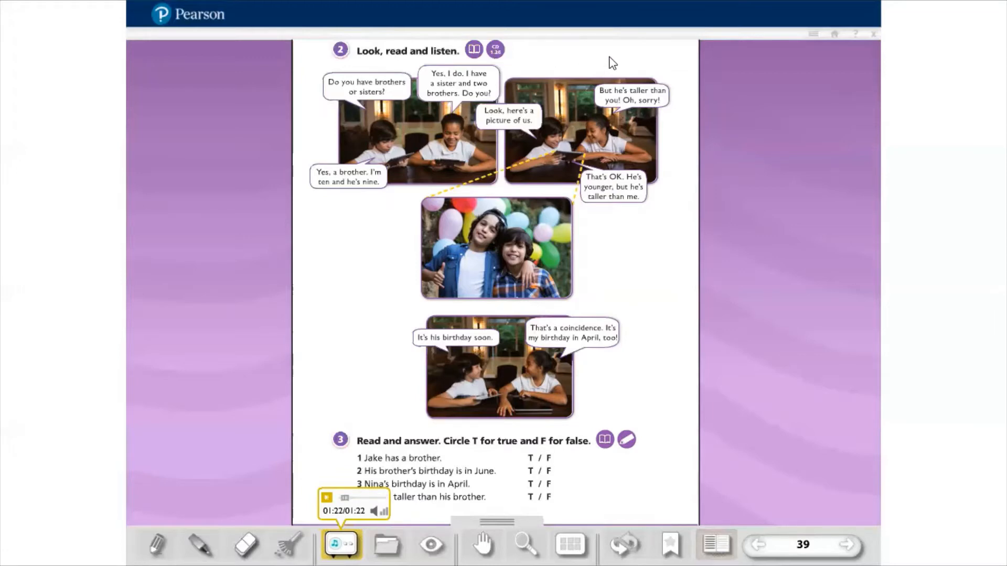
{"action": "left_click", "coordinate": [802, 544]}
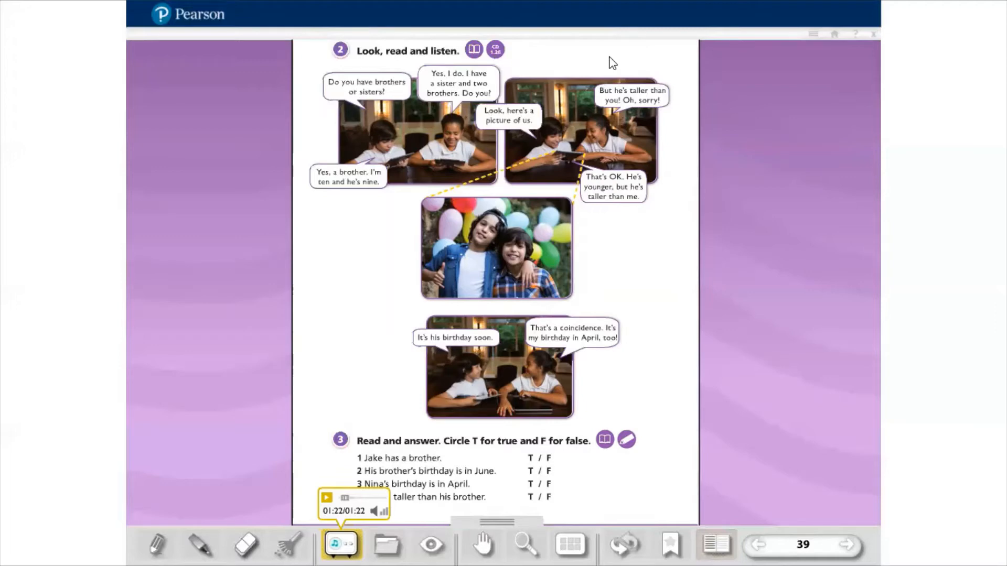
{"action": "left_click", "coordinate": [803, 544]}
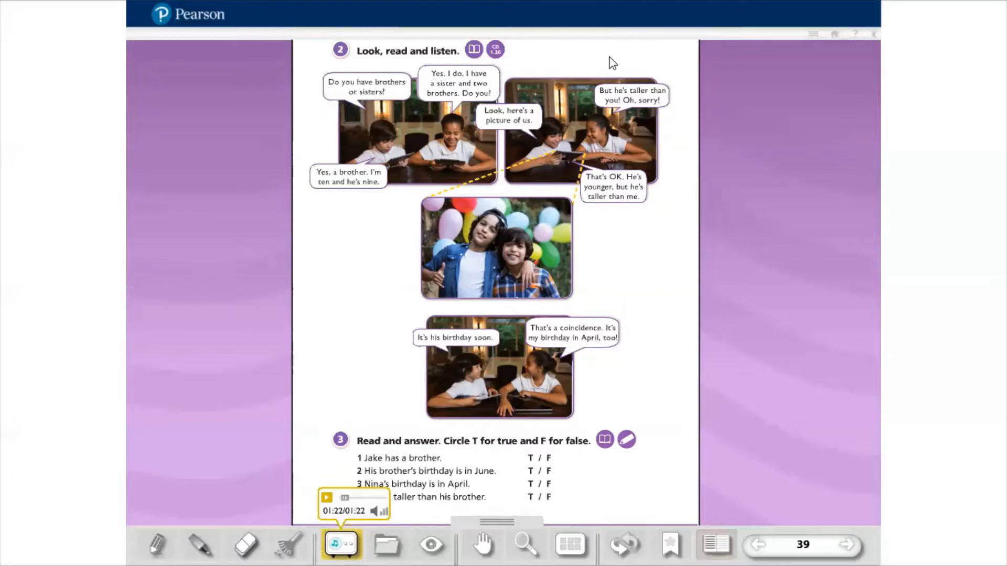
{"action": "left_click", "coordinate": [801, 544]}
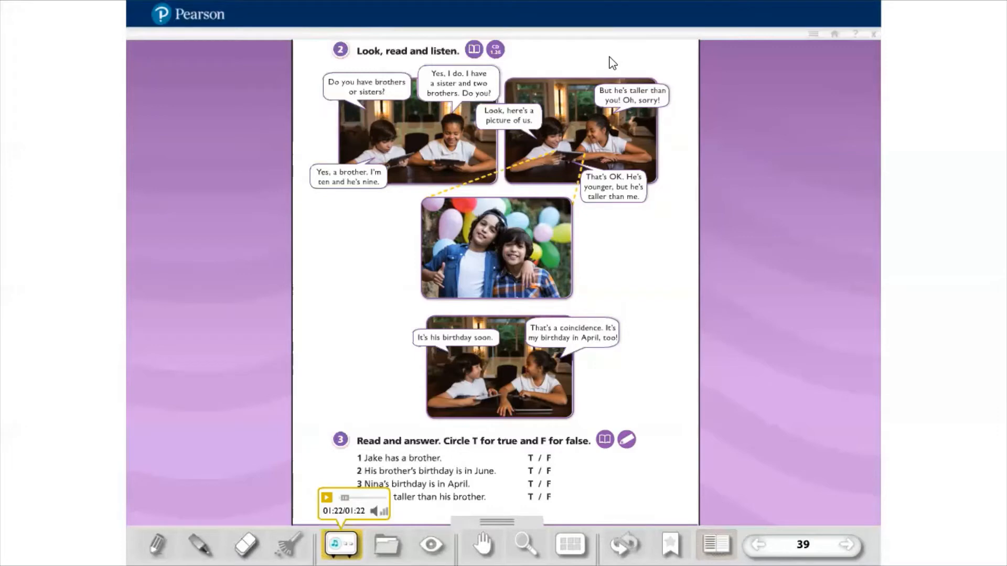
{"action": "left_click", "coordinate": [800, 544]}
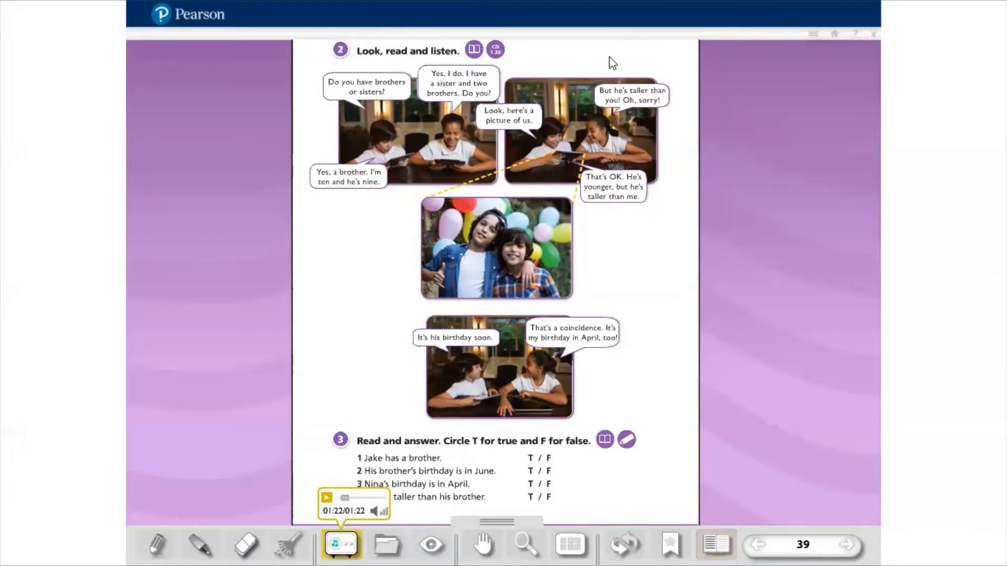
{"action": "left_click", "coordinate": [801, 546]}
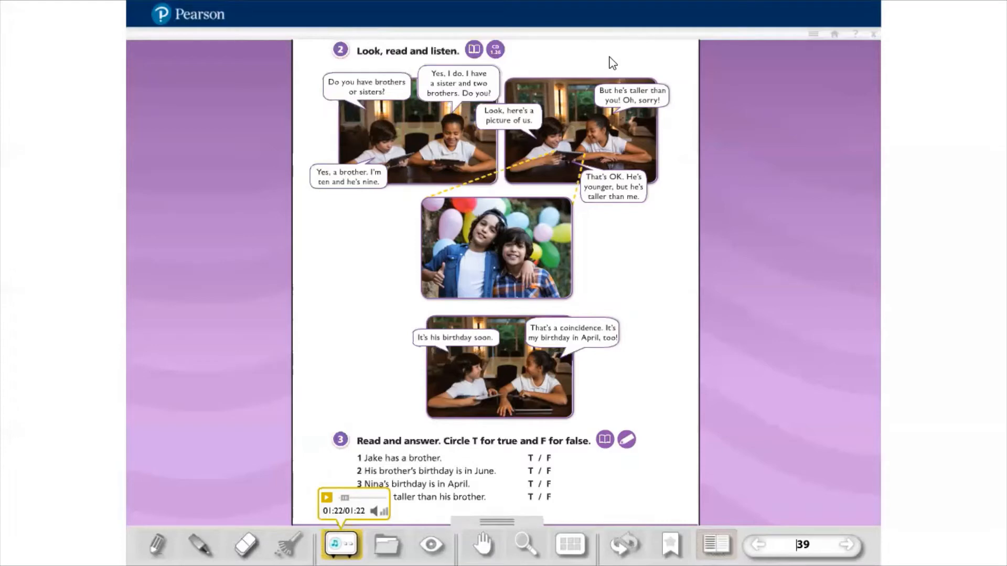
{"action": "mouse_move", "coordinate": [661, 149]}
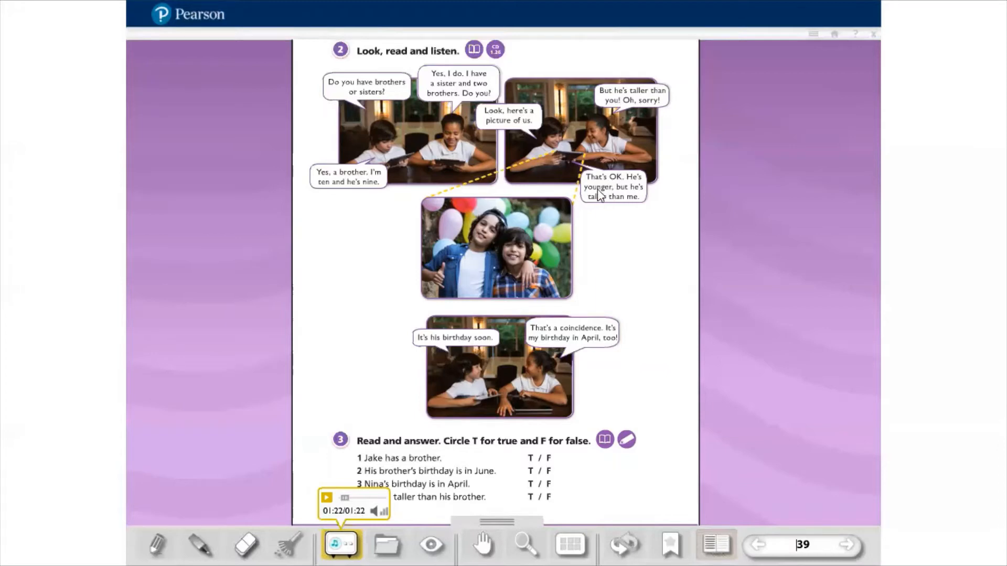
{"action": "mouse_move", "coordinate": [626, 190]}
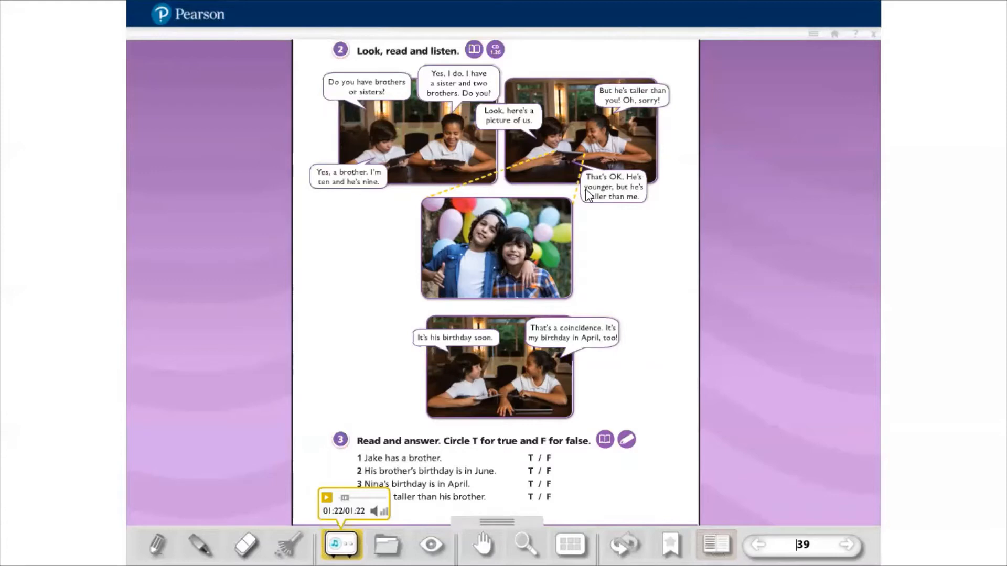
{"action": "mouse_move", "coordinate": [648, 193]}
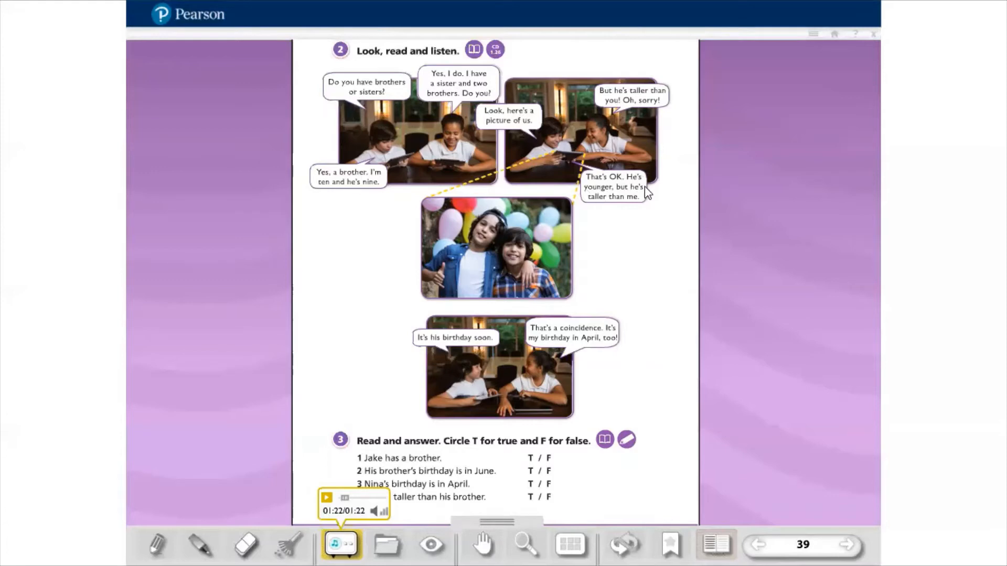
{"action": "mouse_move", "coordinate": [620, 206]}
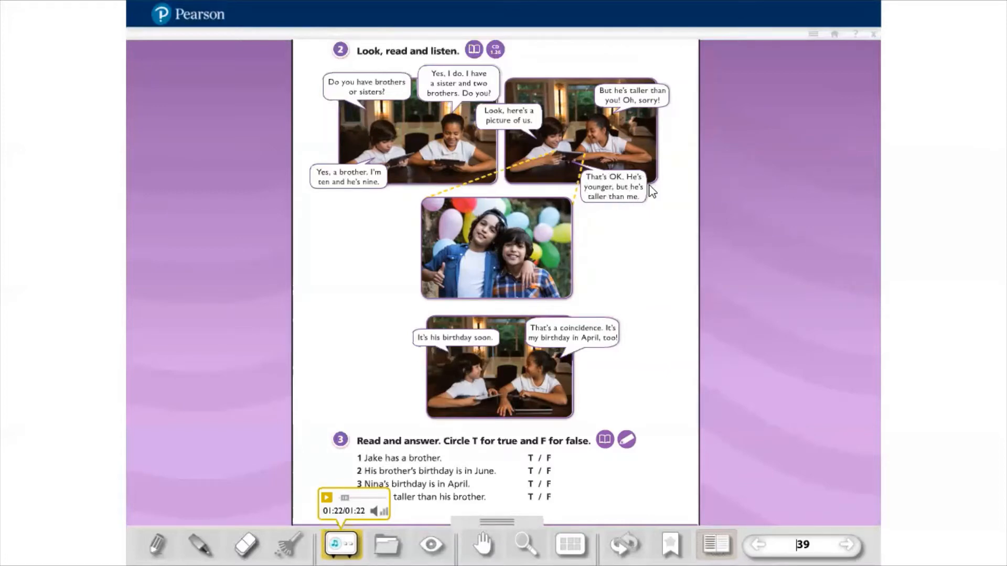
{"action": "mouse_move", "coordinate": [597, 197]}
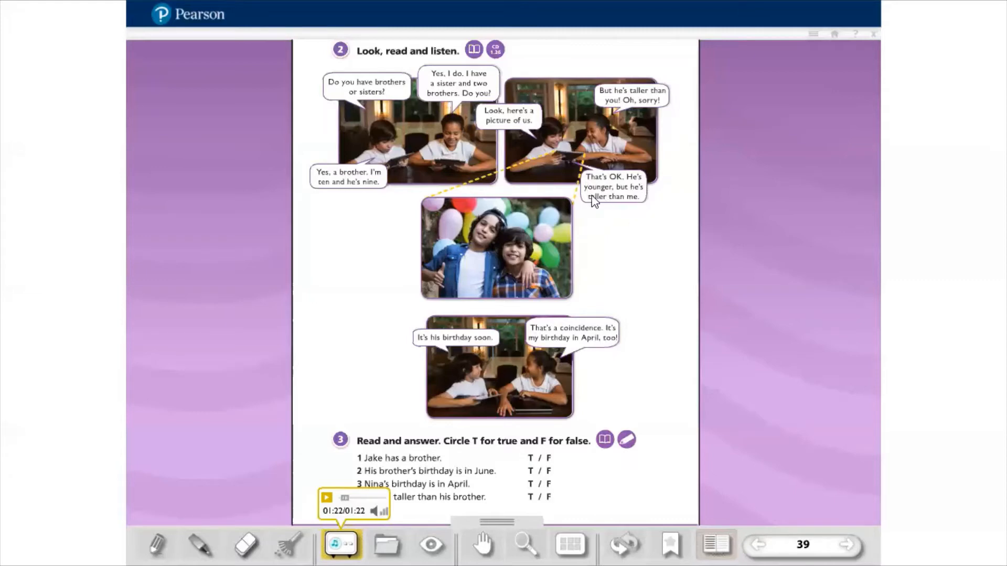
{"action": "mouse_move", "coordinate": [646, 210]}
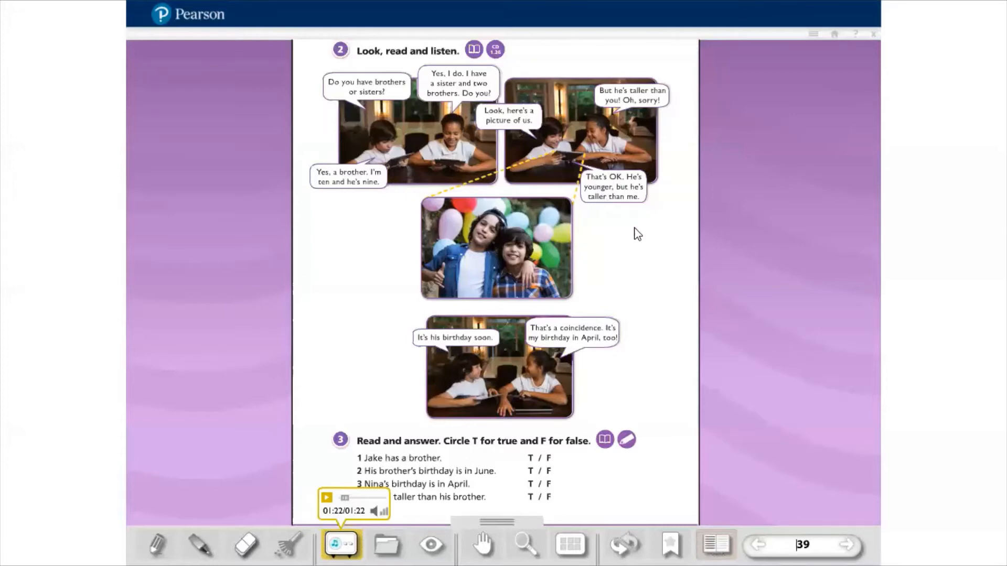
{"action": "mouse_move", "coordinate": [485, 355]}
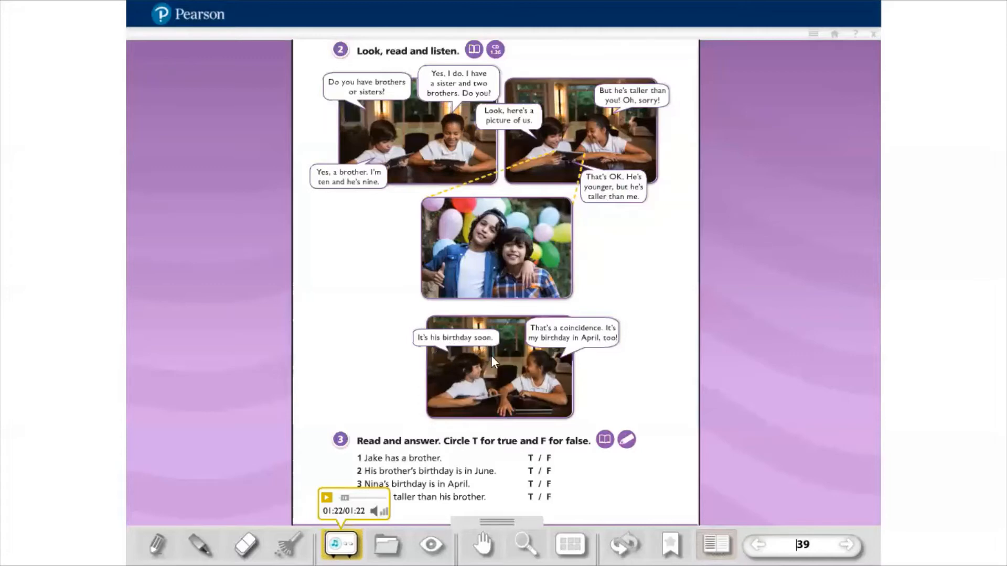
{"action": "mouse_move", "coordinate": [592, 348]}
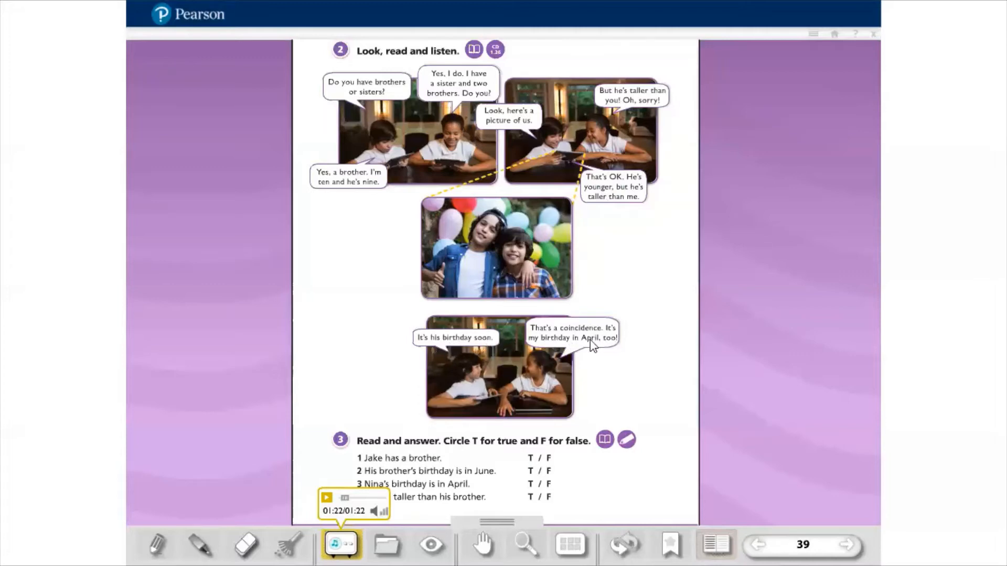
{"action": "mouse_move", "coordinate": [645, 362]}
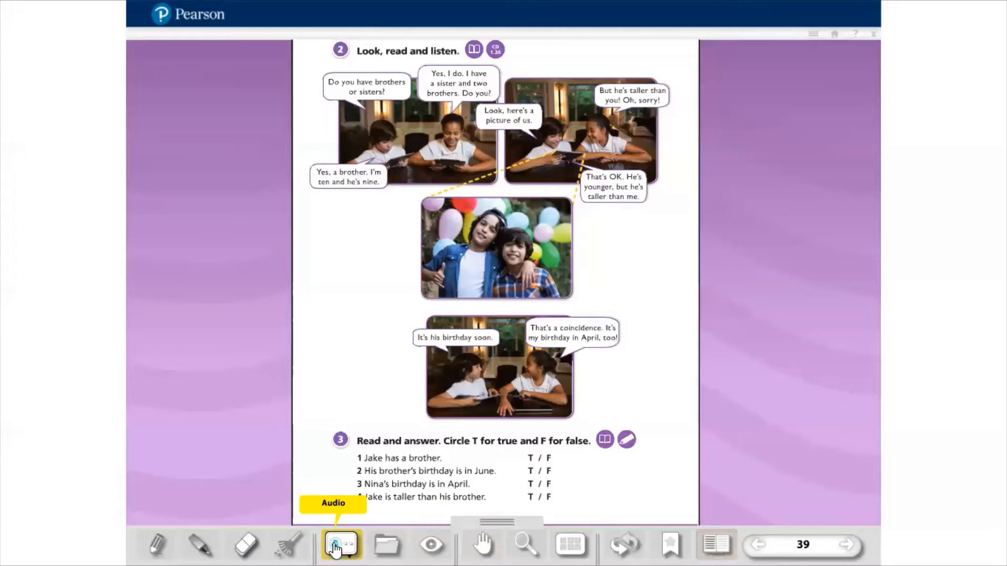
Step: Circle F in orange for statement 2 about the brother's June birthday in exercise 3
{"action": "left_click", "coordinate": [803, 544]}
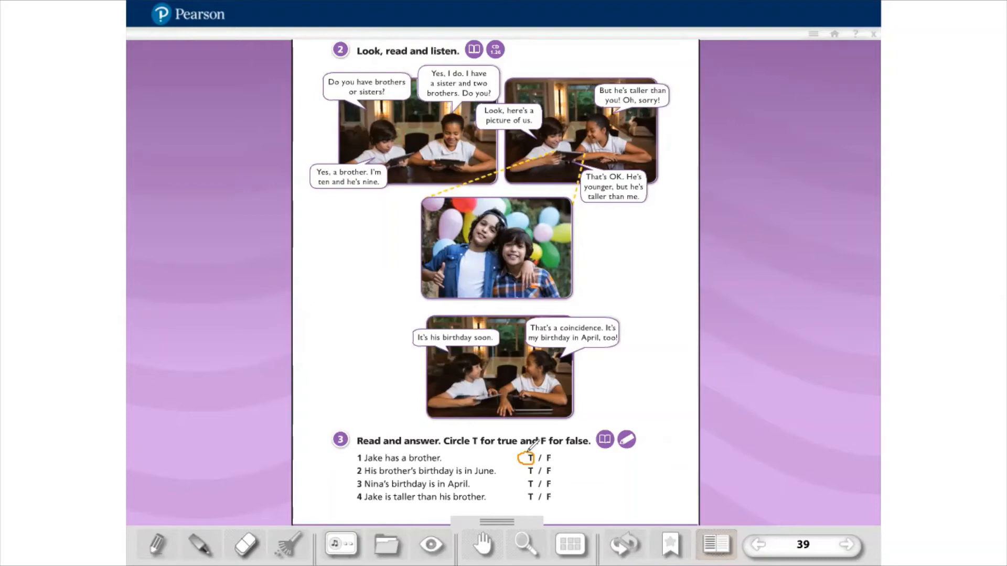
{"action": "mouse_move", "coordinate": [572, 462]}
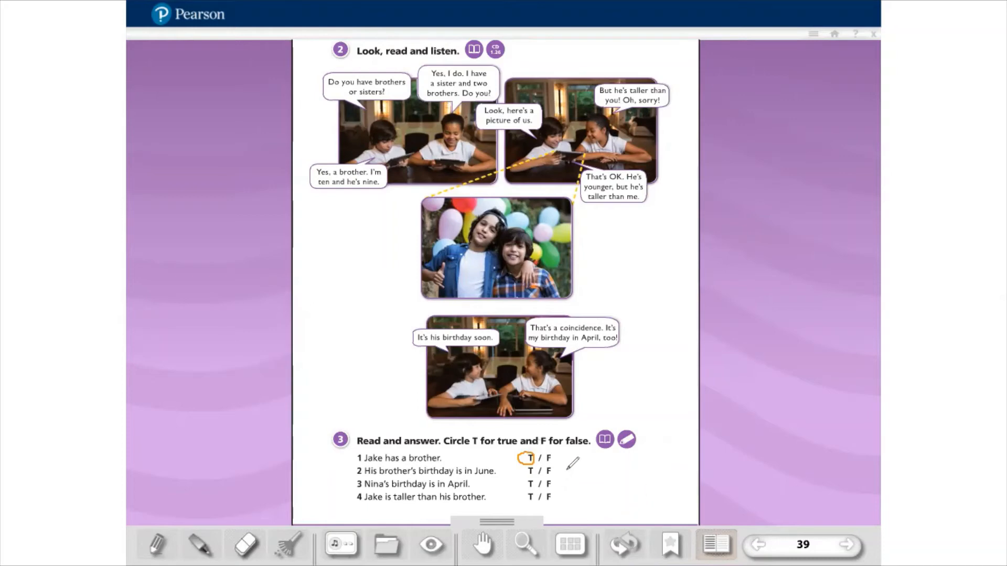
{"action": "left_click", "coordinate": [548, 471]}
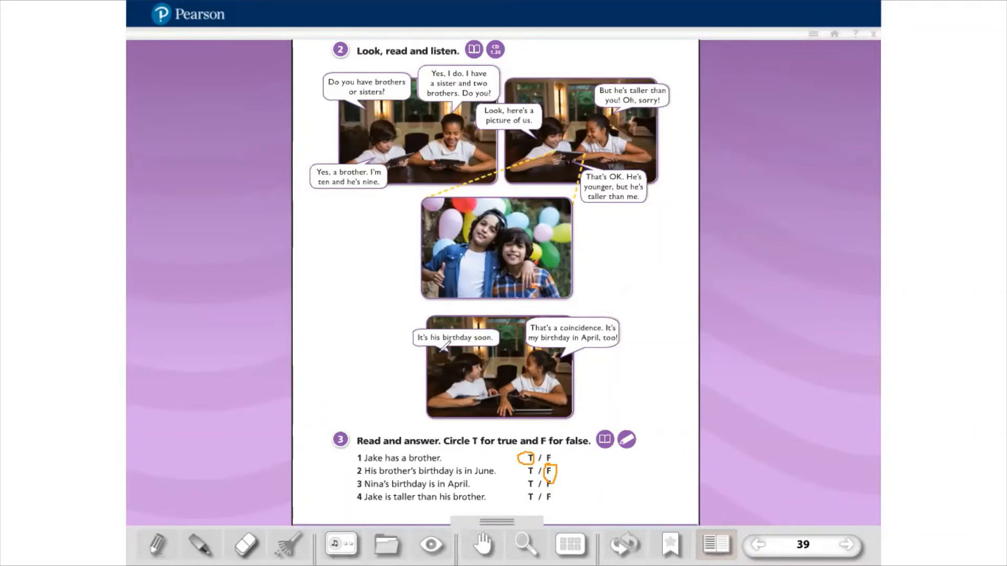
{"action": "mouse_move", "coordinate": [591, 325]}
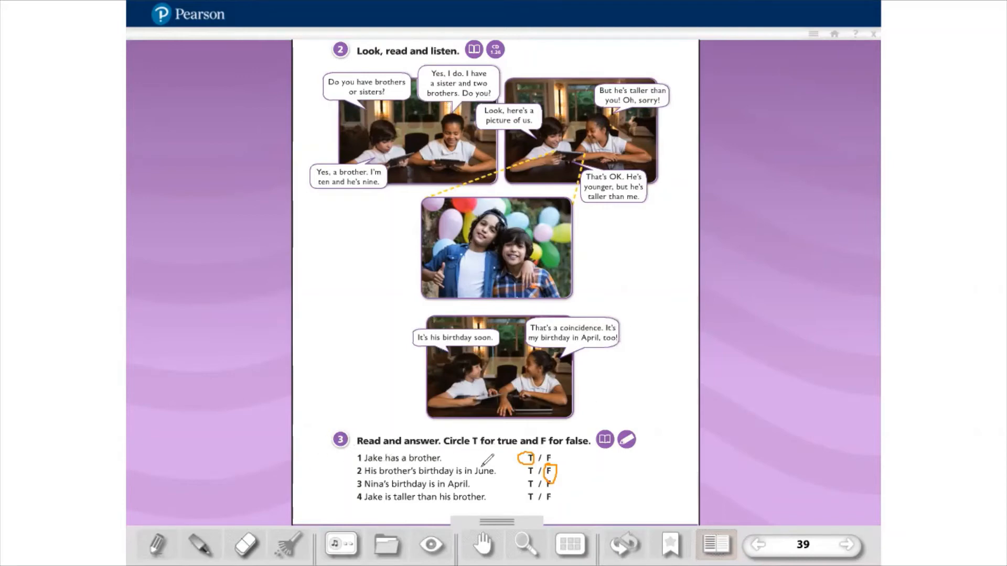
{"action": "mouse_move", "coordinate": [566, 460]}
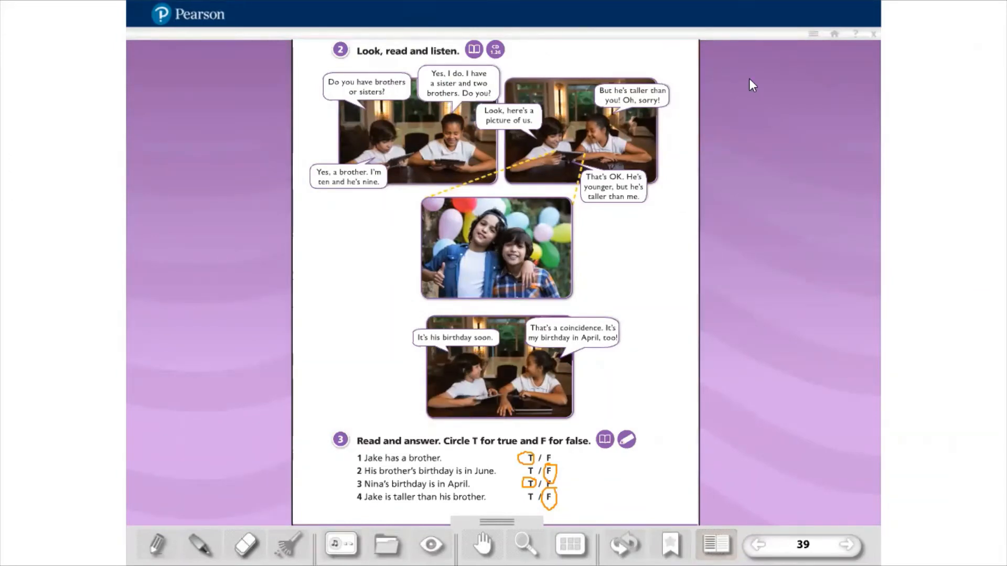
{"action": "mouse_move", "coordinate": [743, 408]}
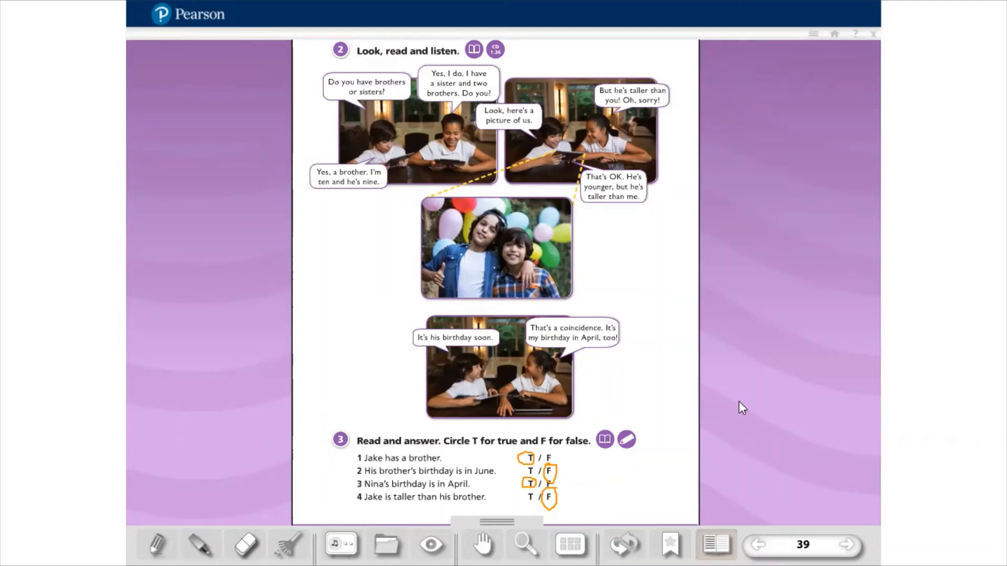
{"action": "mouse_move", "coordinate": [930, 460]}
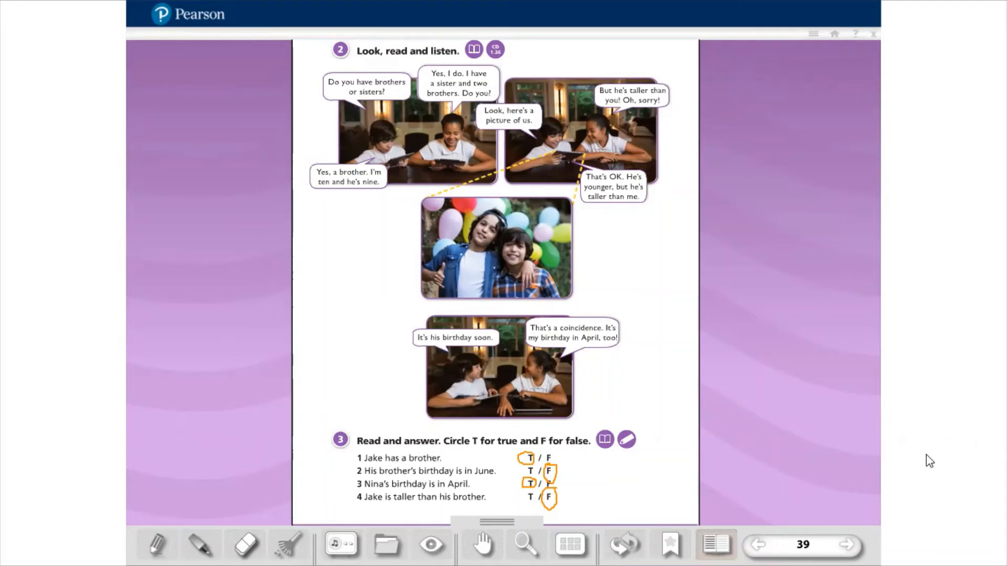
Step: Mark statements 3 and 4 as T and F, then jump to workbook page 110
{"action": "left_click", "coordinate": [803, 545]}
{"action": "type", "text": "110"}
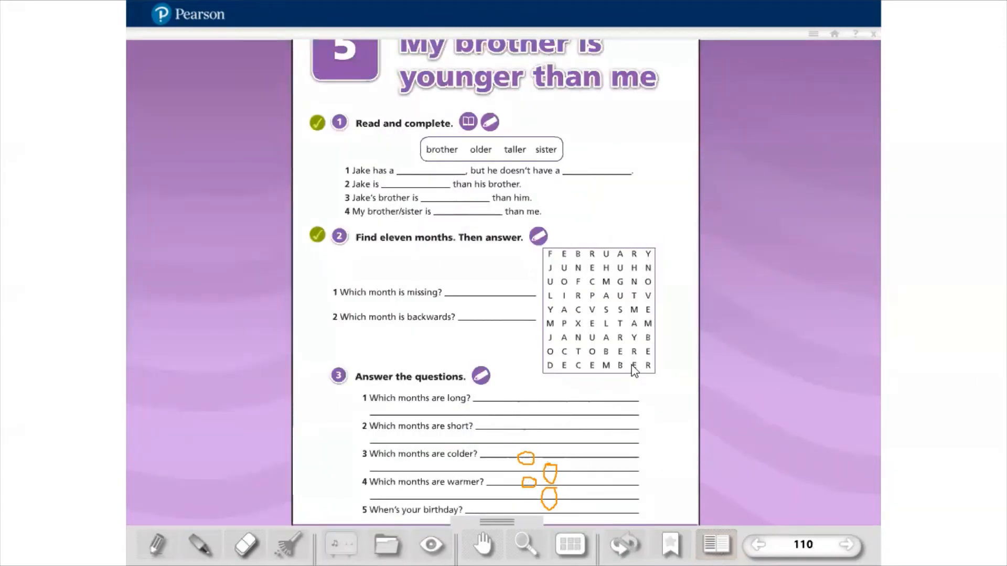
{"action": "left_click_drag", "start_coordinate": [527, 457], "coordinate": [556, 467]}
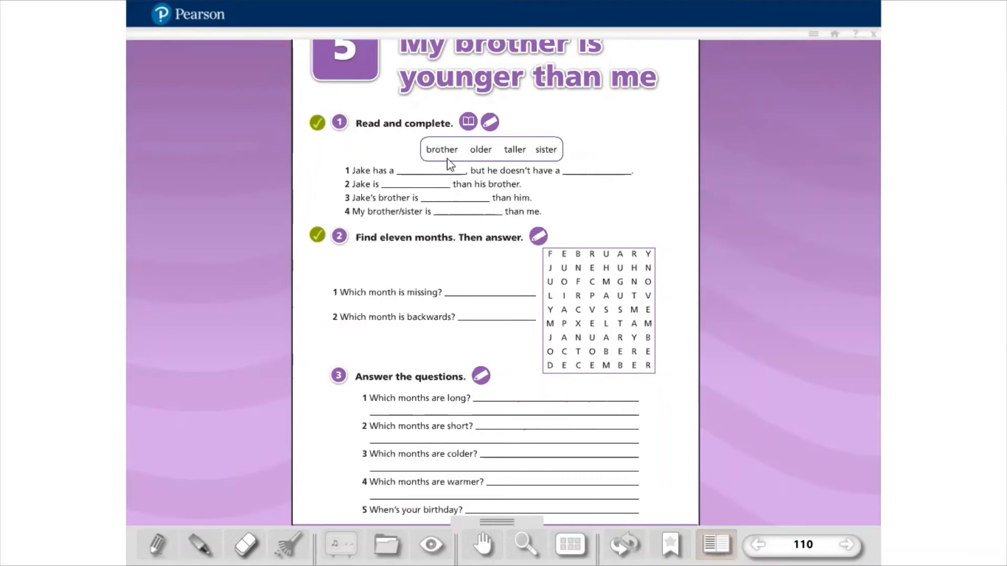
{"action": "mouse_move", "coordinate": [480, 160]}
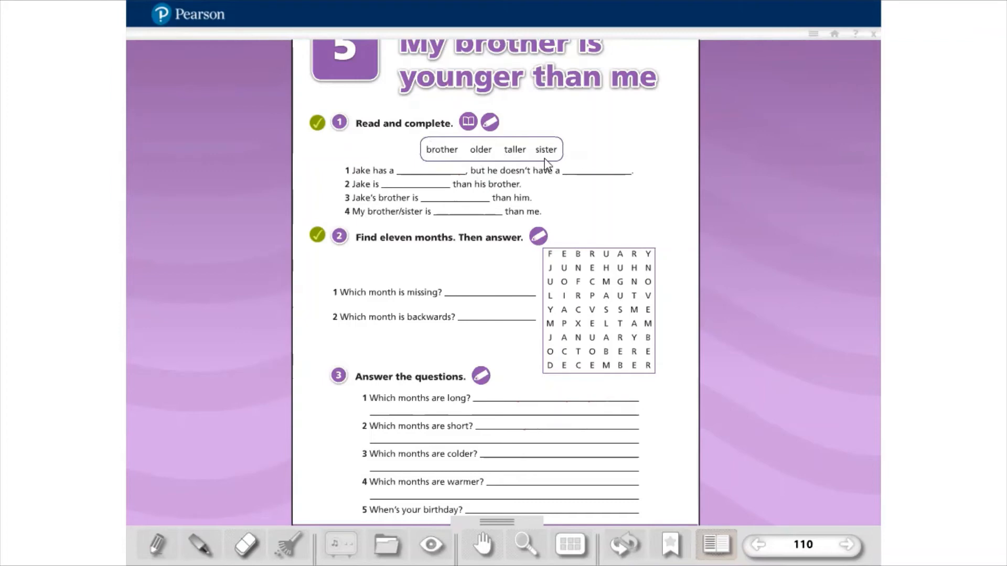
{"action": "mouse_move", "coordinate": [446, 161]}
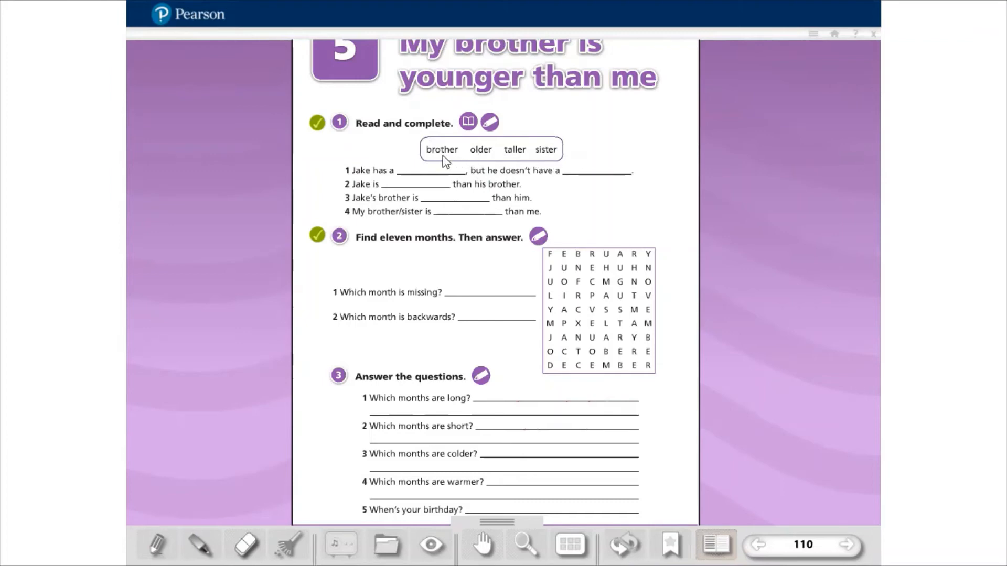
{"action": "mouse_move", "coordinate": [459, 160]}
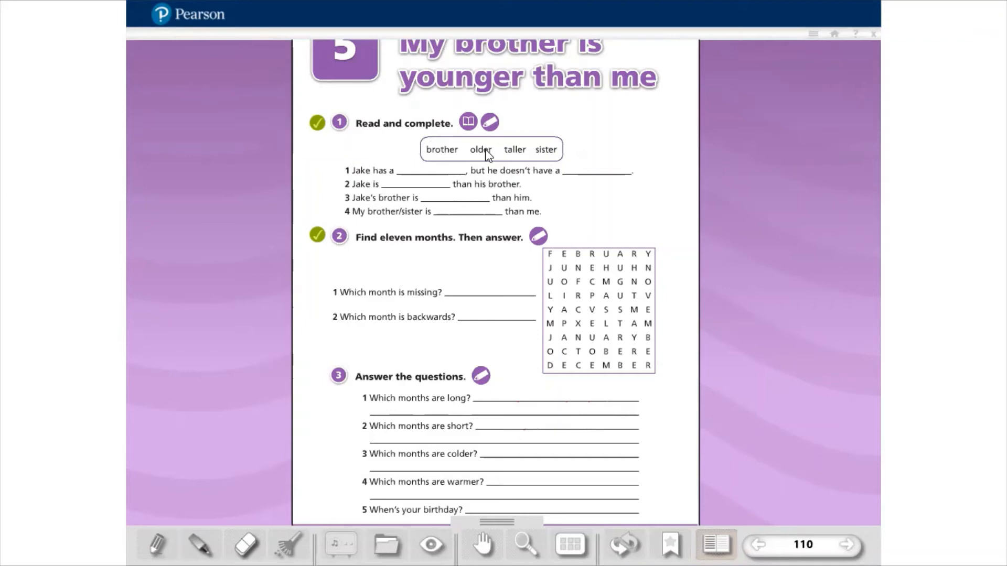
{"action": "mouse_move", "coordinate": [496, 157]}
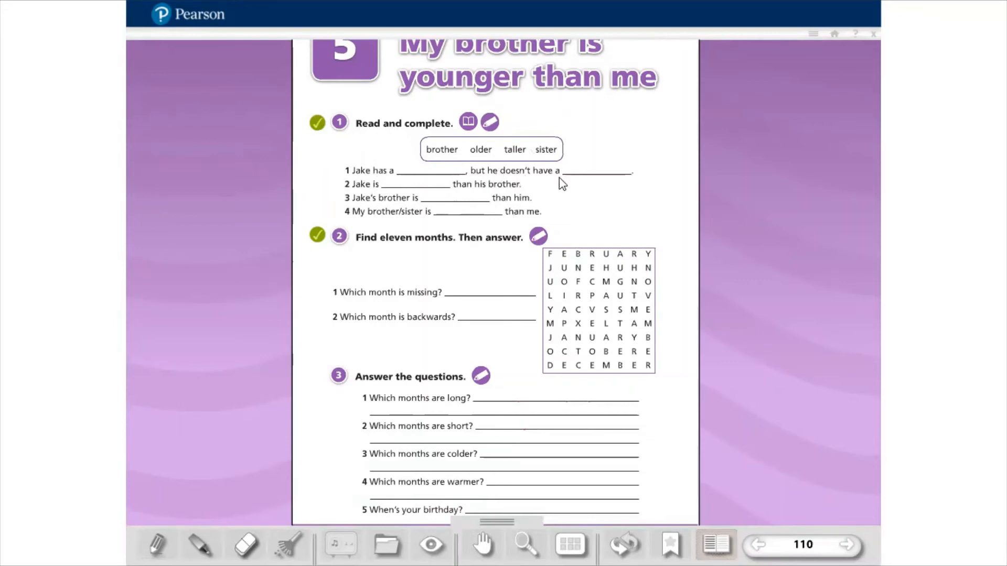
{"action": "mouse_move", "coordinate": [365, 172]}
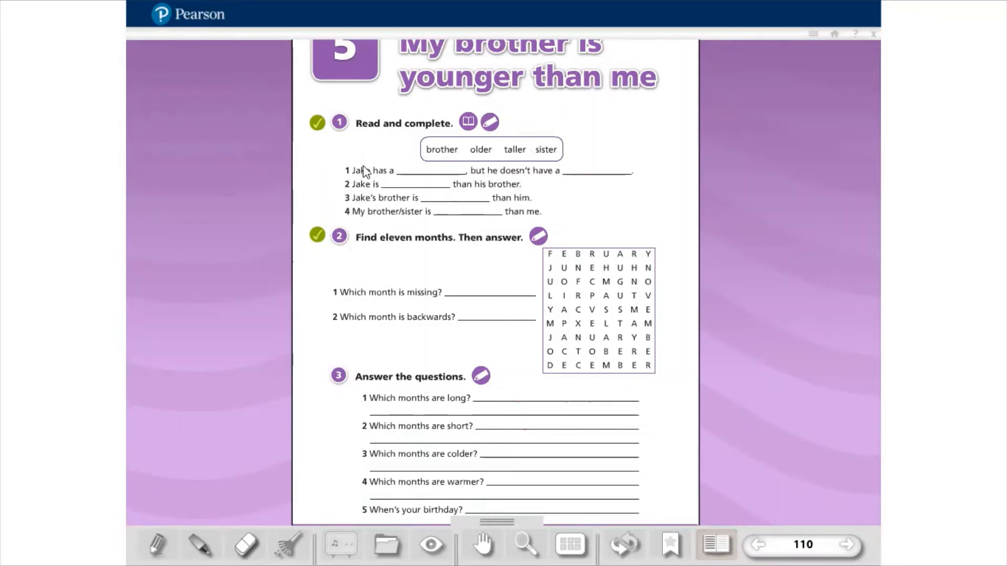
{"action": "mouse_move", "coordinate": [432, 187]}
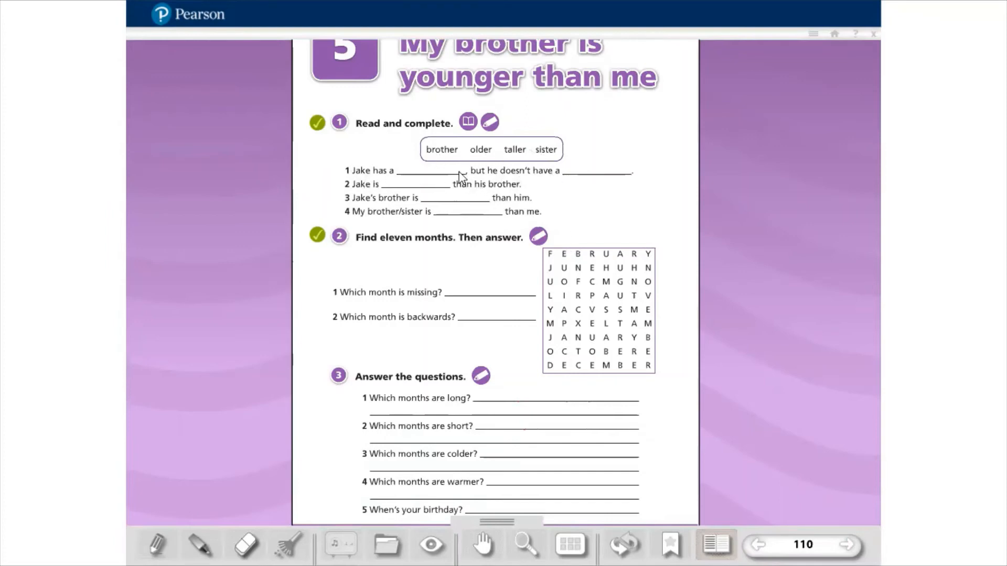
{"action": "mouse_move", "coordinate": [369, 205]}
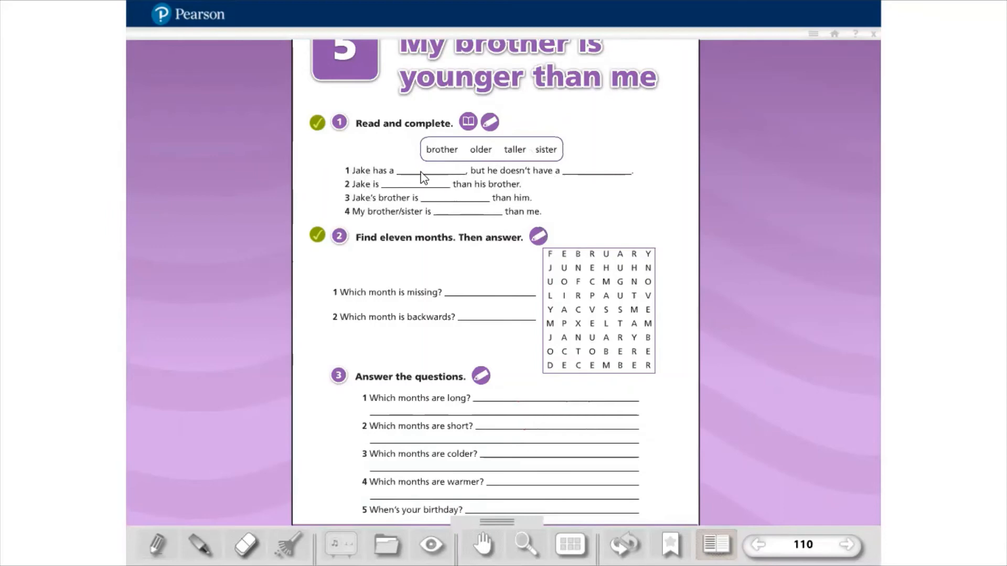
{"action": "mouse_move", "coordinate": [615, 179]}
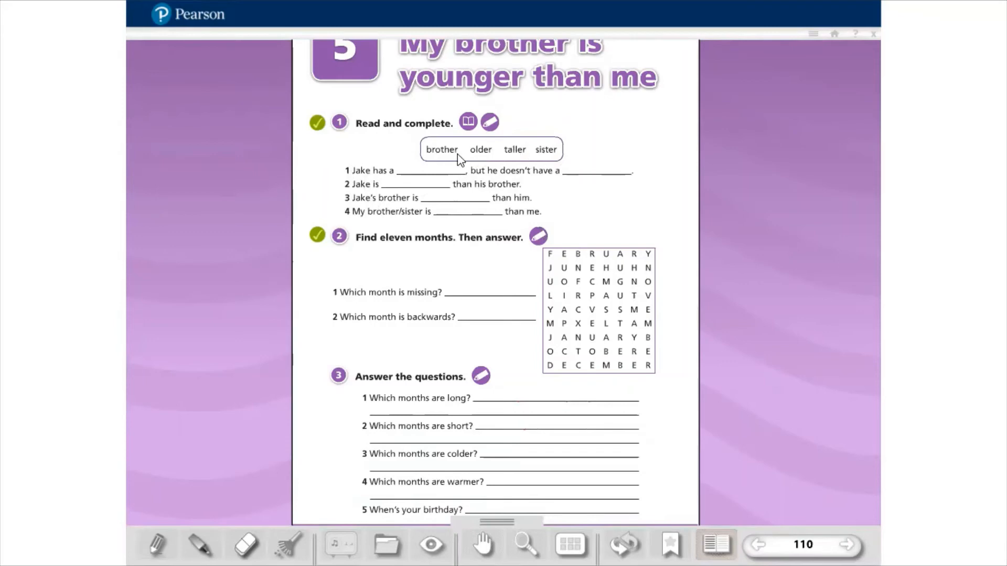
{"action": "mouse_move", "coordinate": [607, 152]}
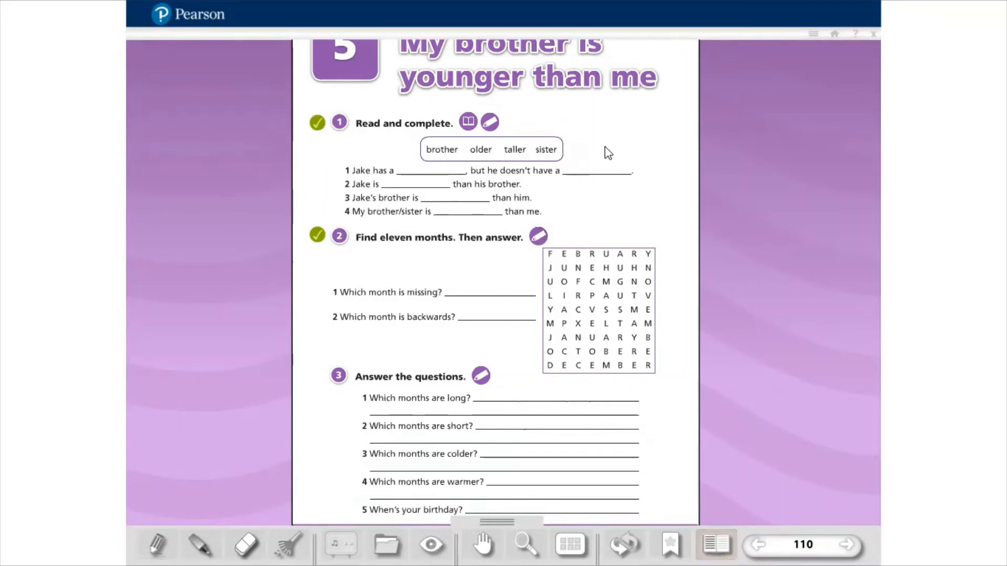
{"action": "mouse_move", "coordinate": [378, 246]}
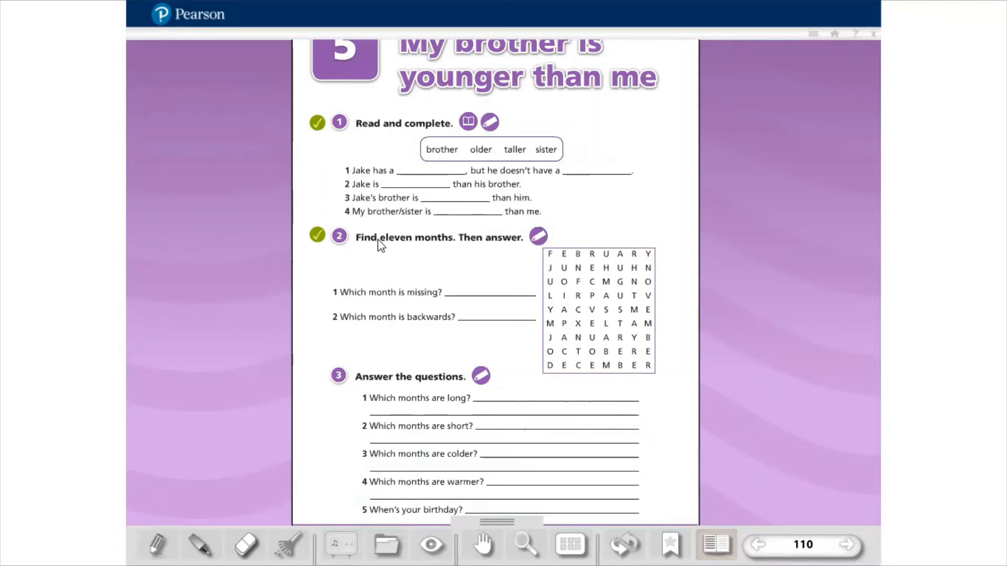
{"action": "mouse_move", "coordinate": [494, 251]}
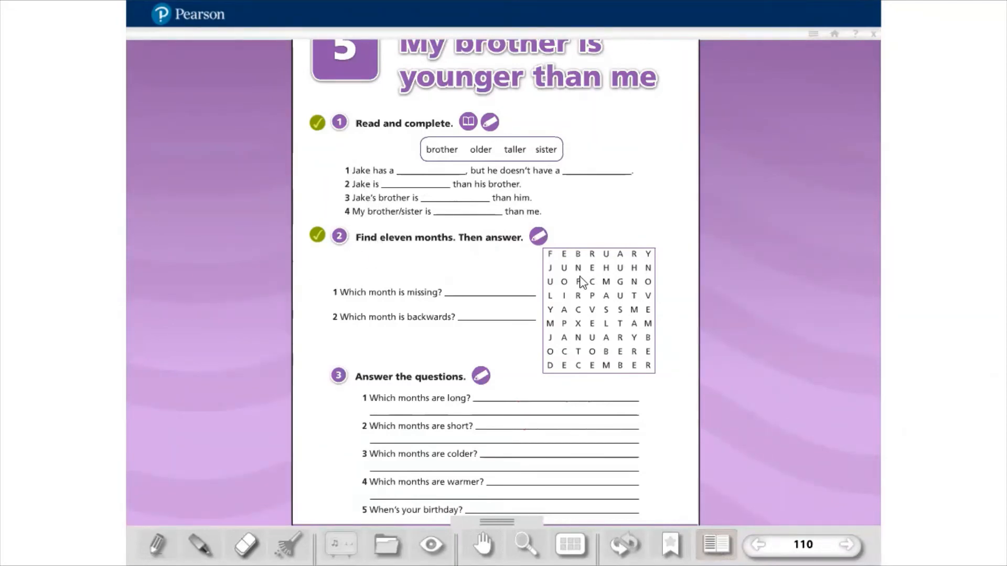
{"action": "mouse_move", "coordinate": [612, 321]}
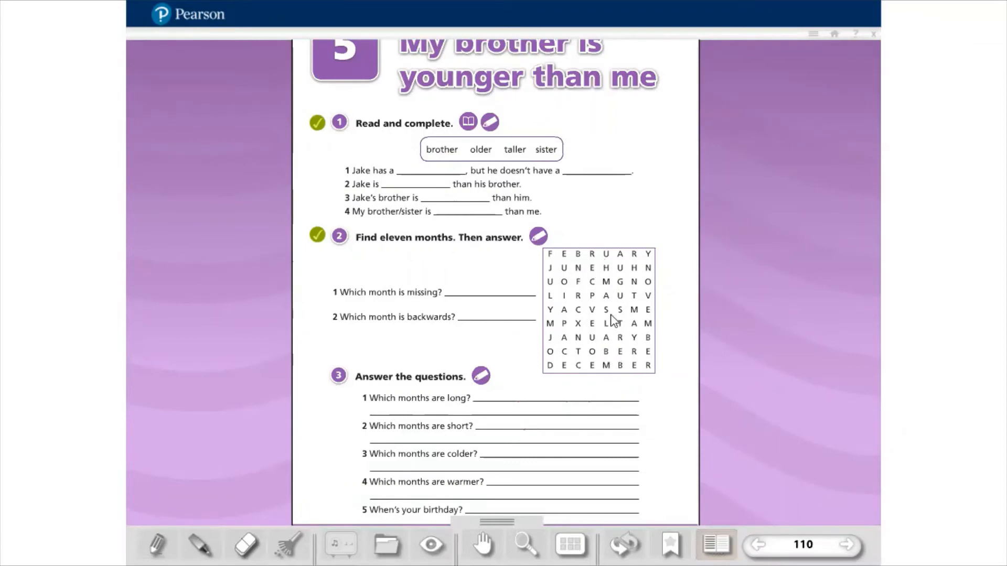
{"action": "mouse_move", "coordinate": [604, 302]}
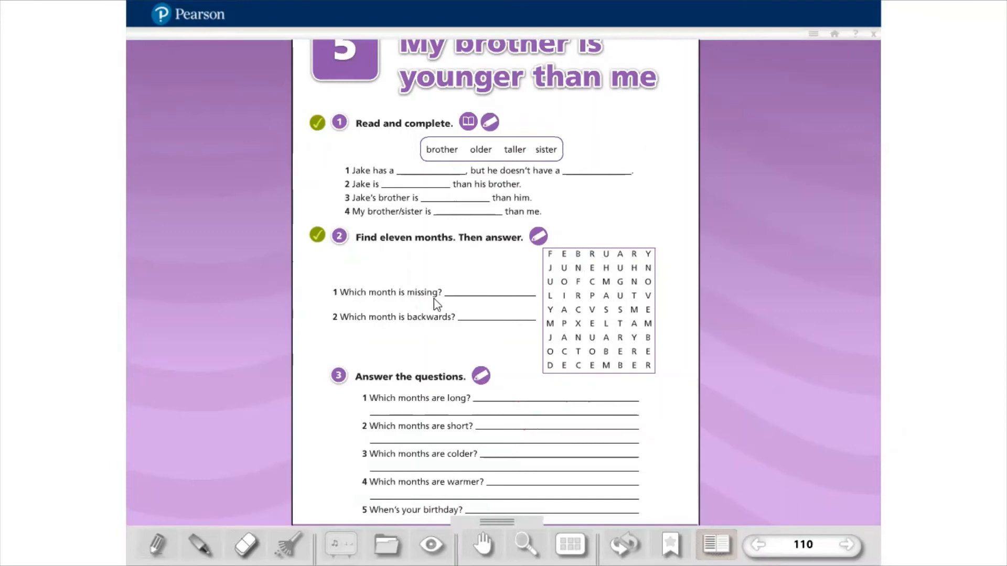
{"action": "mouse_move", "coordinate": [514, 300]}
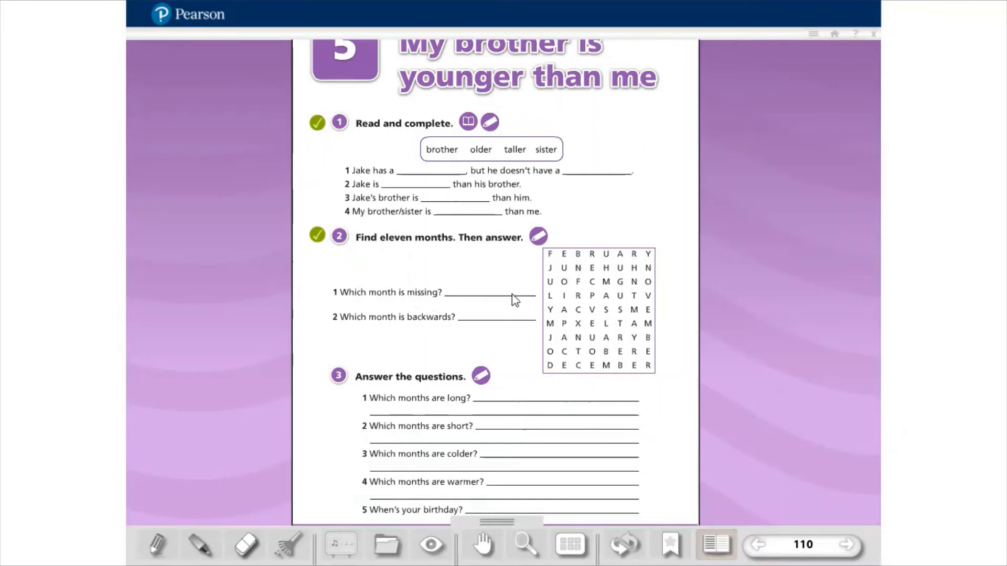
{"action": "mouse_move", "coordinate": [651, 315]}
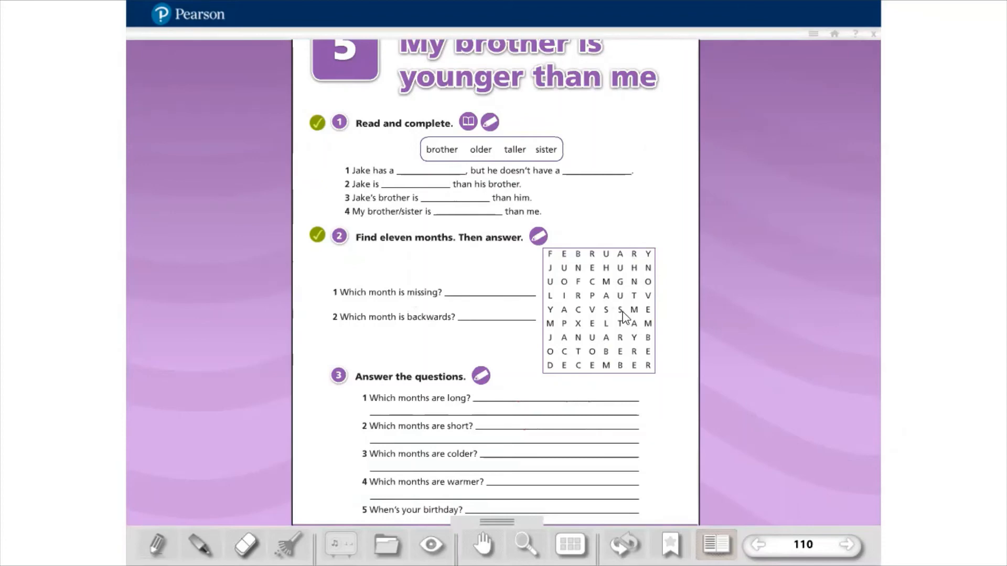
{"action": "mouse_move", "coordinate": [662, 135]}
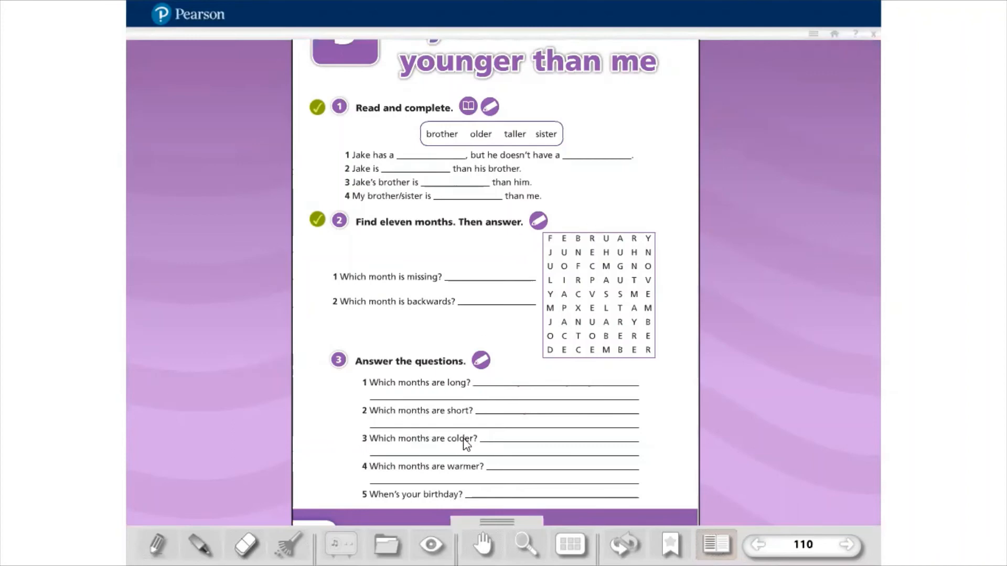
{"action": "mouse_move", "coordinate": [475, 451]}
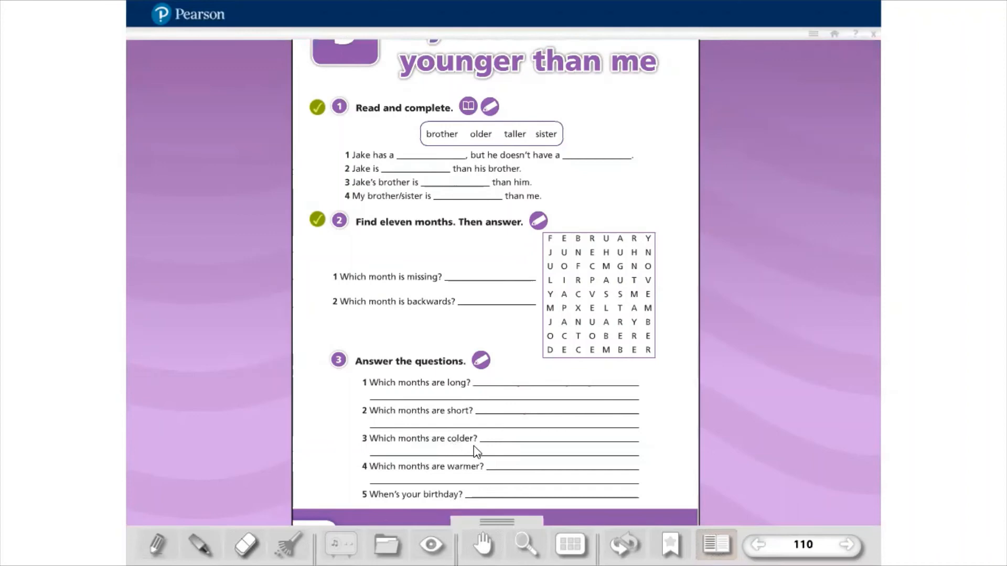
{"action": "mouse_move", "coordinate": [430, 450]}
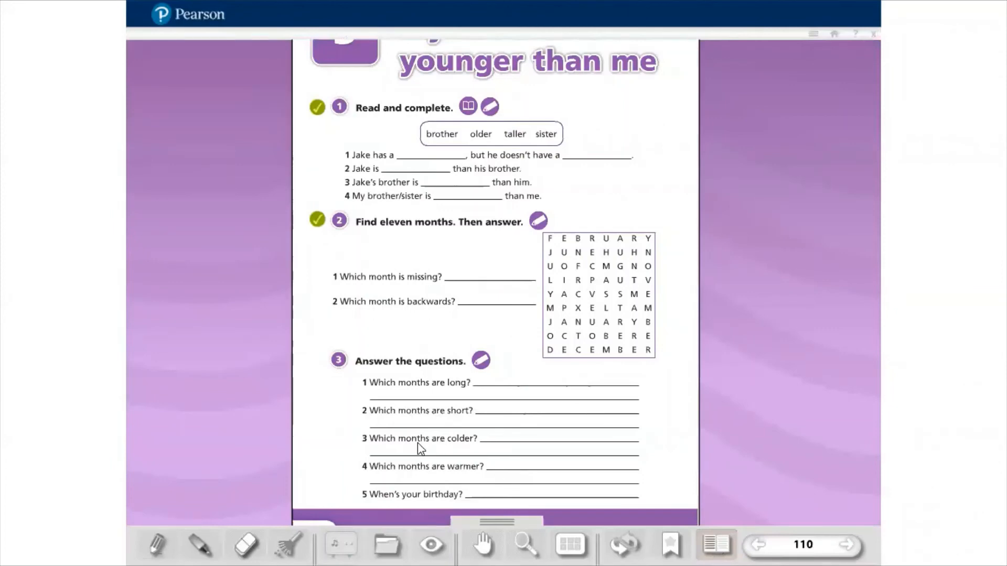
{"action": "mouse_move", "coordinate": [462, 485]}
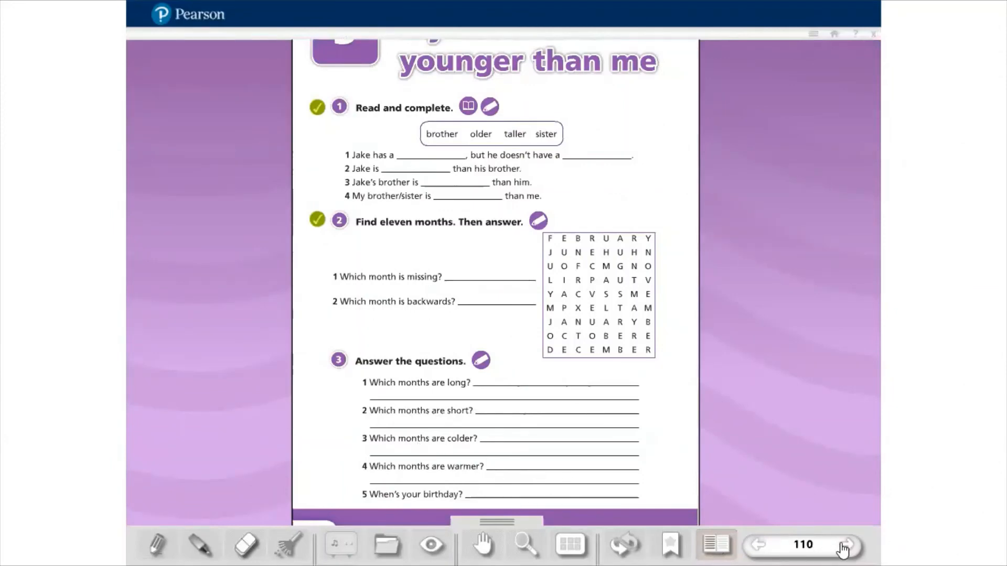
Step: Turn to workbook page 111 with exercises 4 and 5
{"action": "left_click", "coordinate": [846, 545]}
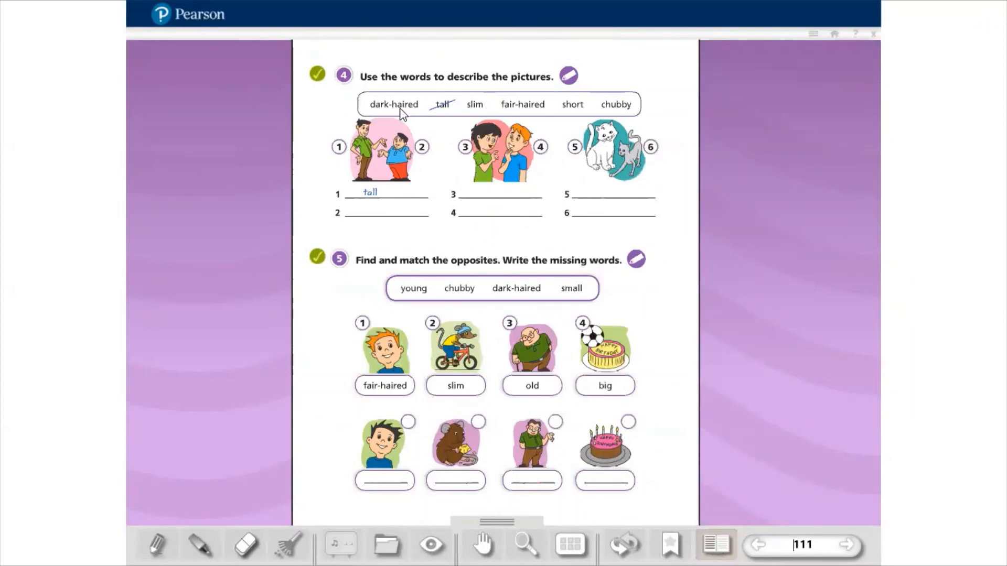
{"action": "mouse_move", "coordinate": [451, 112]}
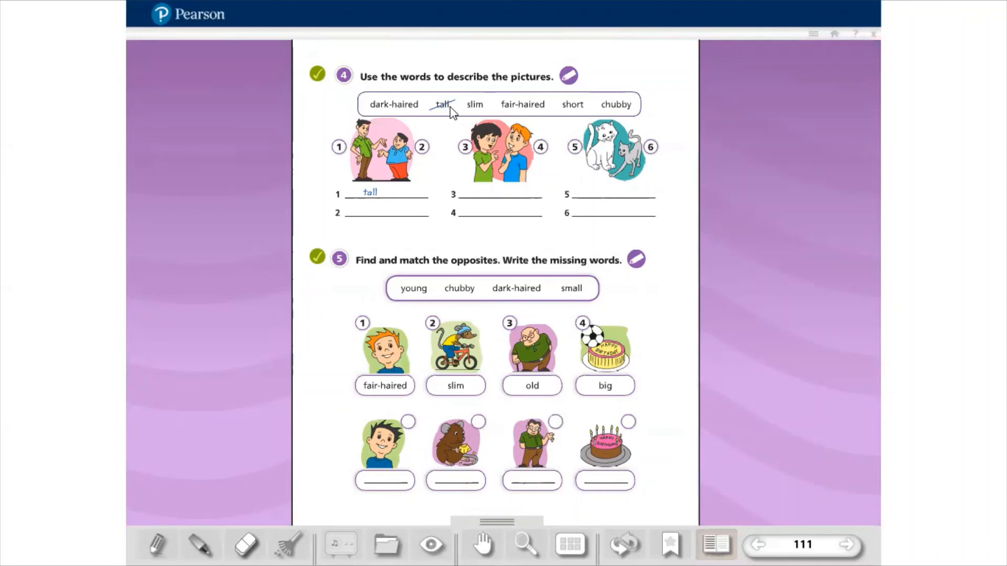
{"action": "mouse_move", "coordinate": [479, 120]}
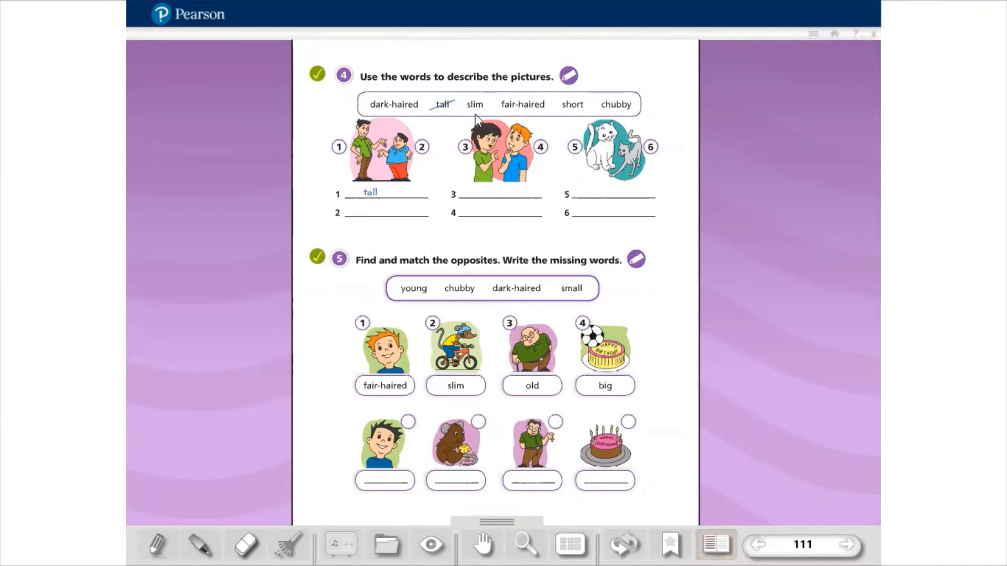
{"action": "mouse_move", "coordinate": [528, 112]}
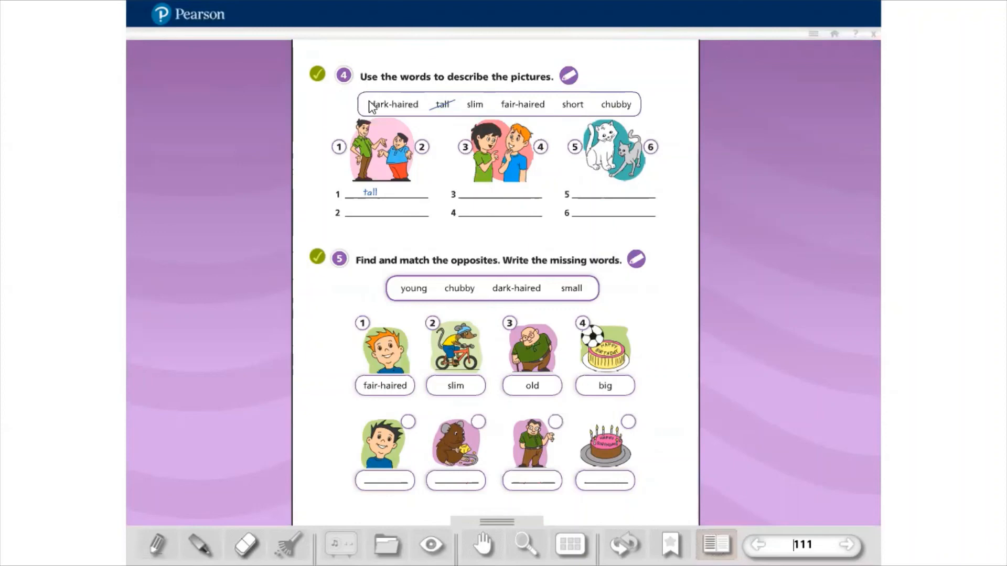
{"action": "mouse_move", "coordinate": [414, 118]}
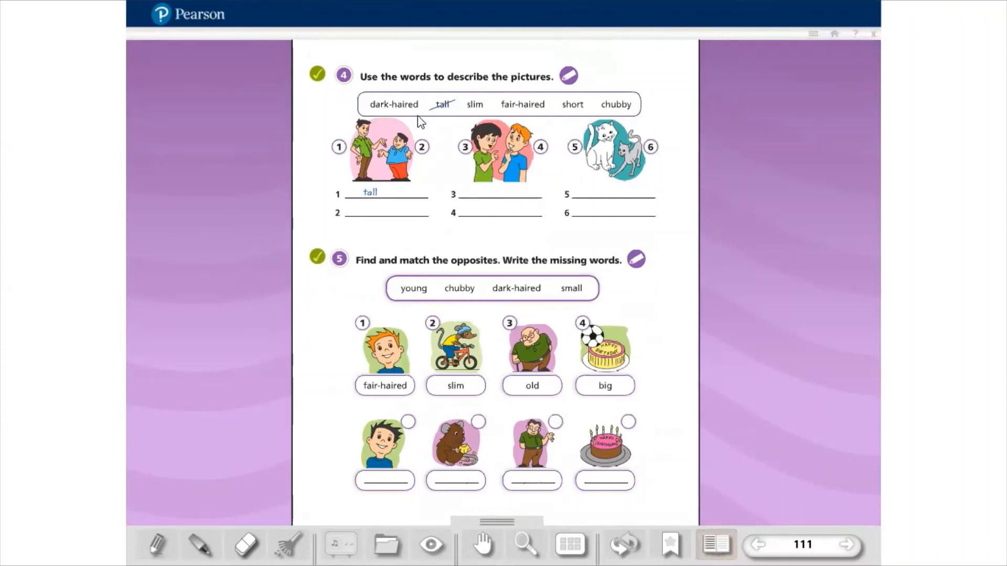
{"action": "mouse_move", "coordinate": [490, 125]}
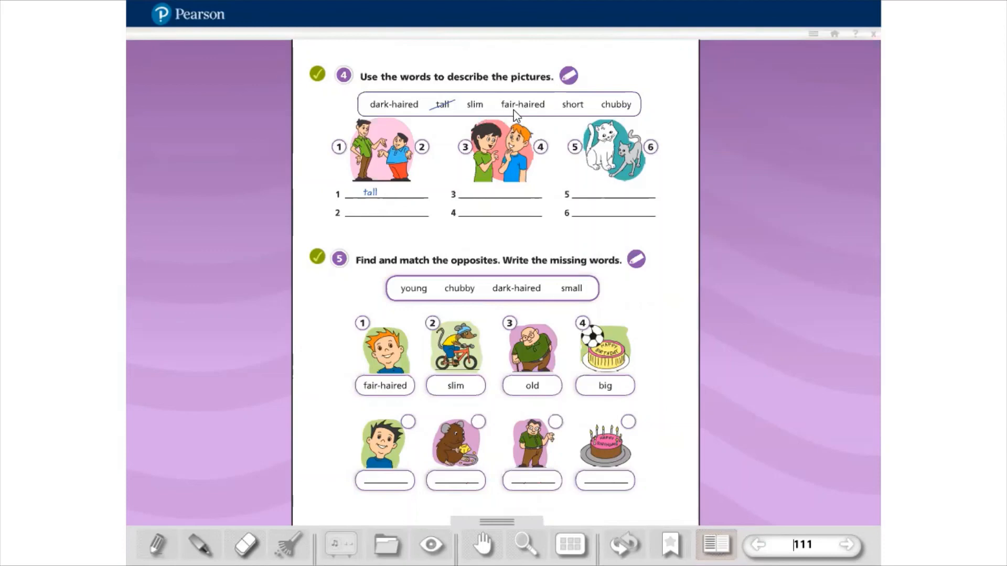
{"action": "mouse_move", "coordinate": [574, 116]}
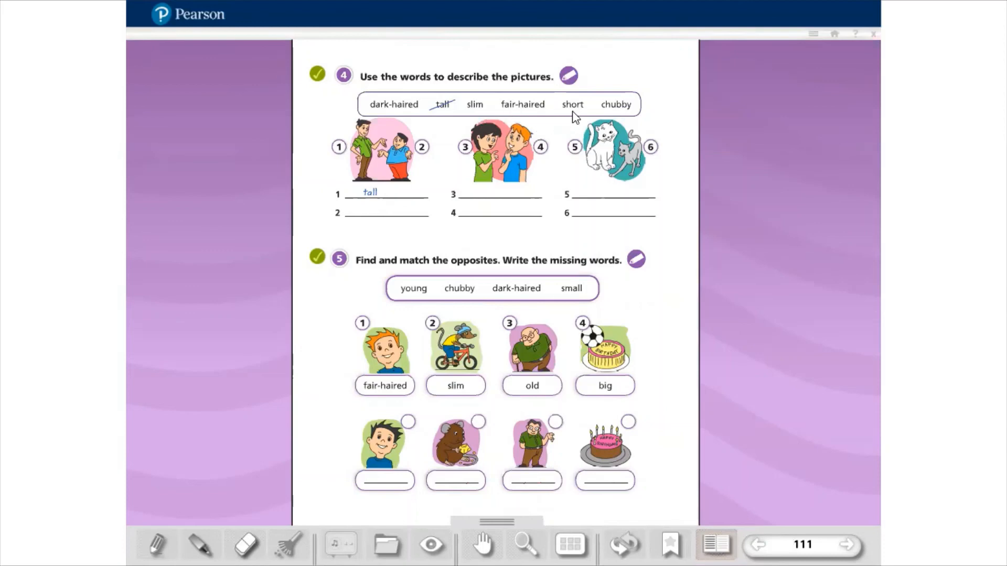
{"action": "mouse_move", "coordinate": [622, 120]}
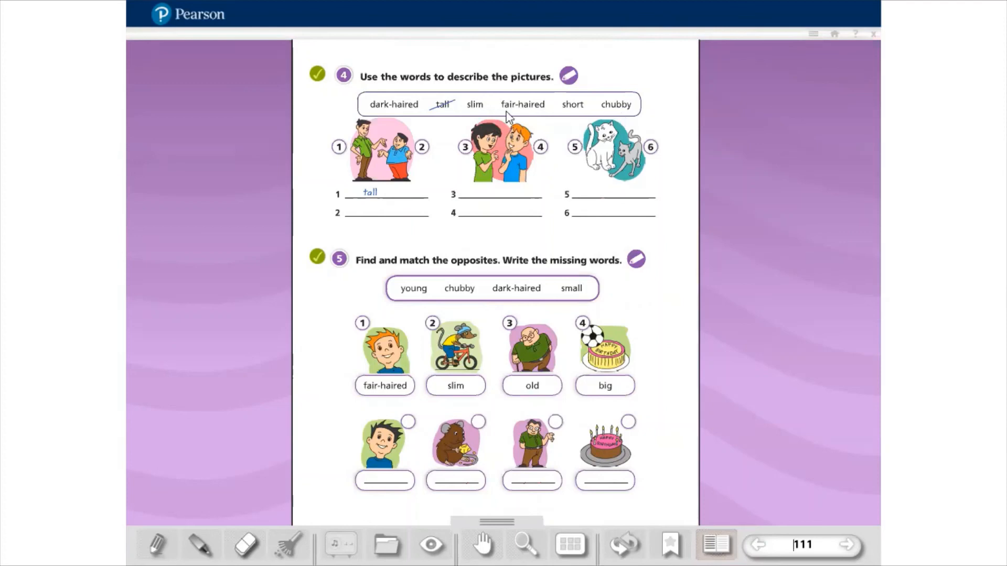
{"action": "mouse_move", "coordinate": [362, 147]}
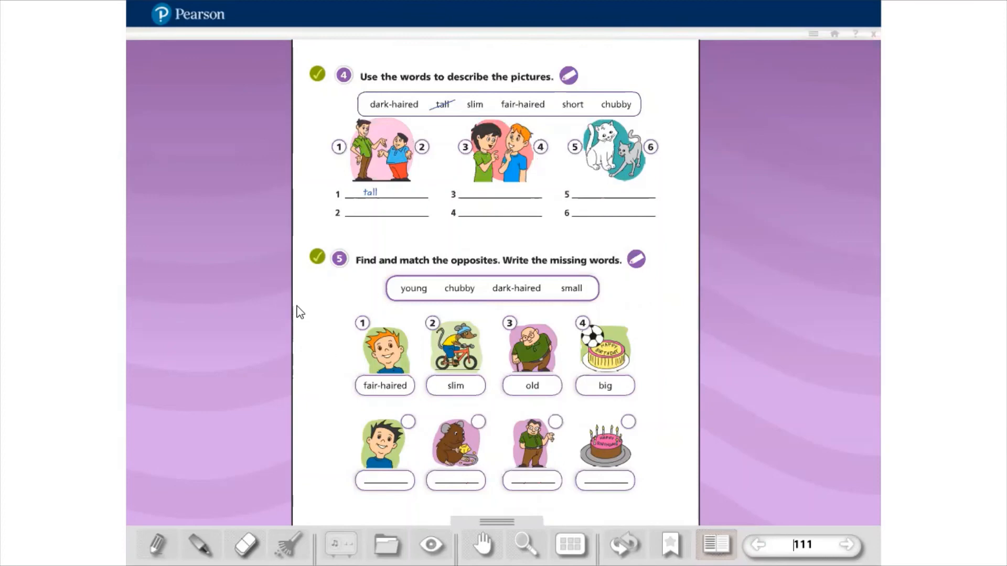
{"action": "mouse_move", "coordinate": [639, 291]}
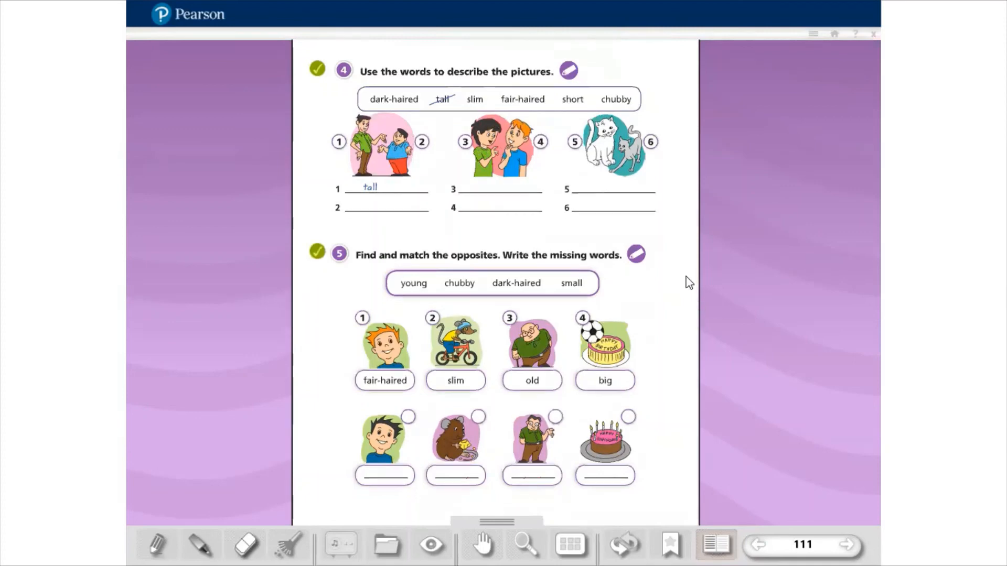
{"action": "mouse_move", "coordinate": [486, 304]}
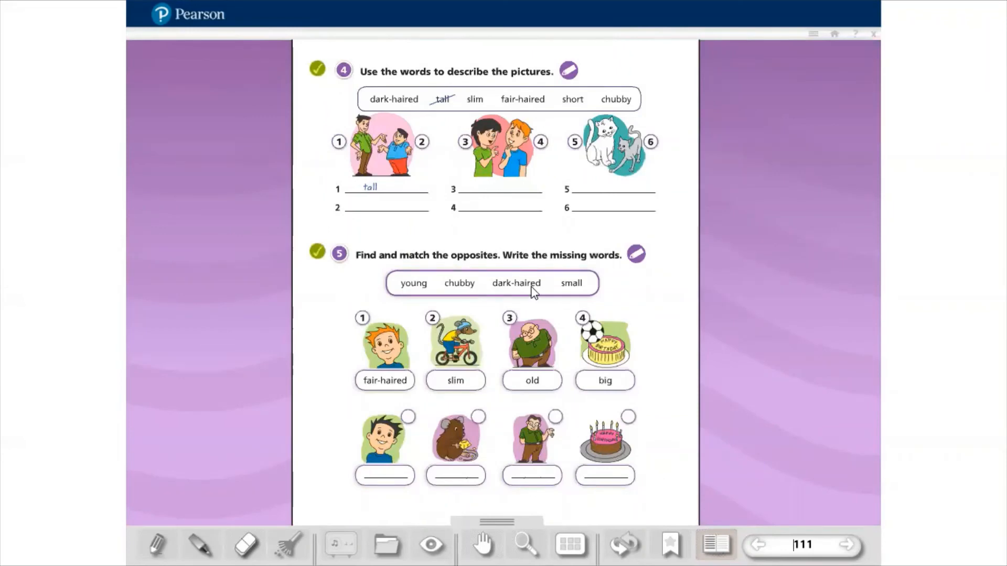
{"action": "mouse_move", "coordinate": [571, 291]}
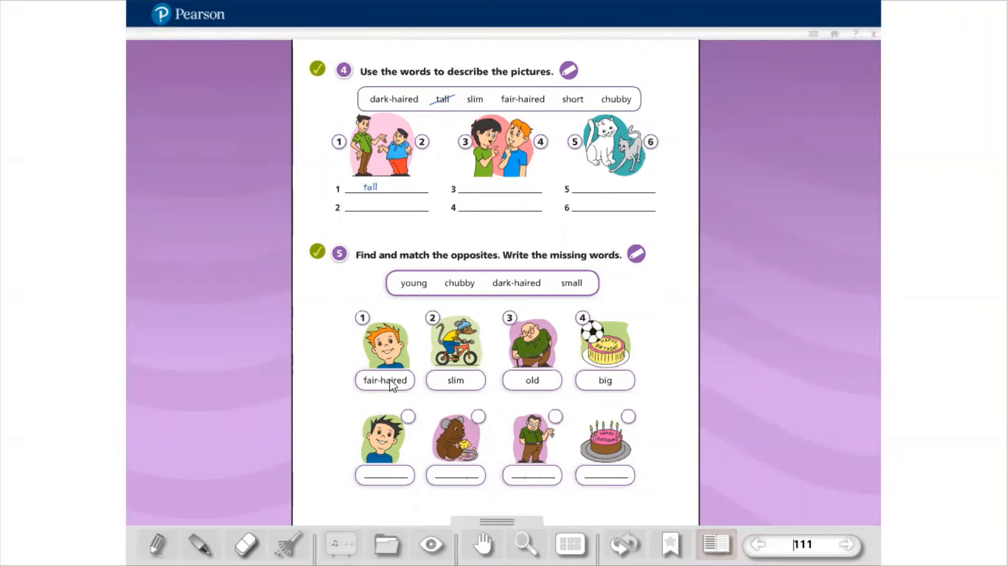
{"action": "mouse_move", "coordinate": [609, 390]}
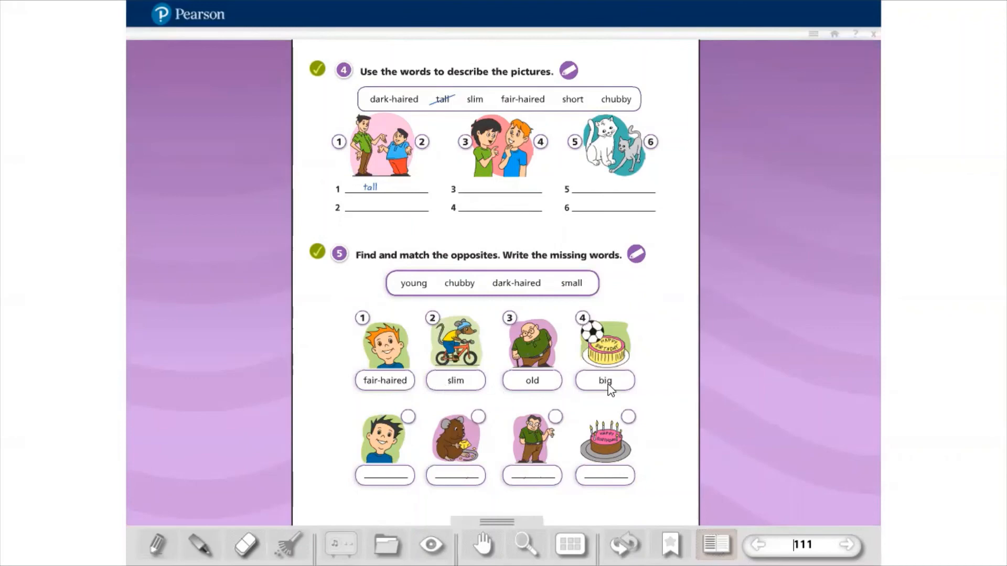
{"action": "mouse_move", "coordinate": [614, 475]}
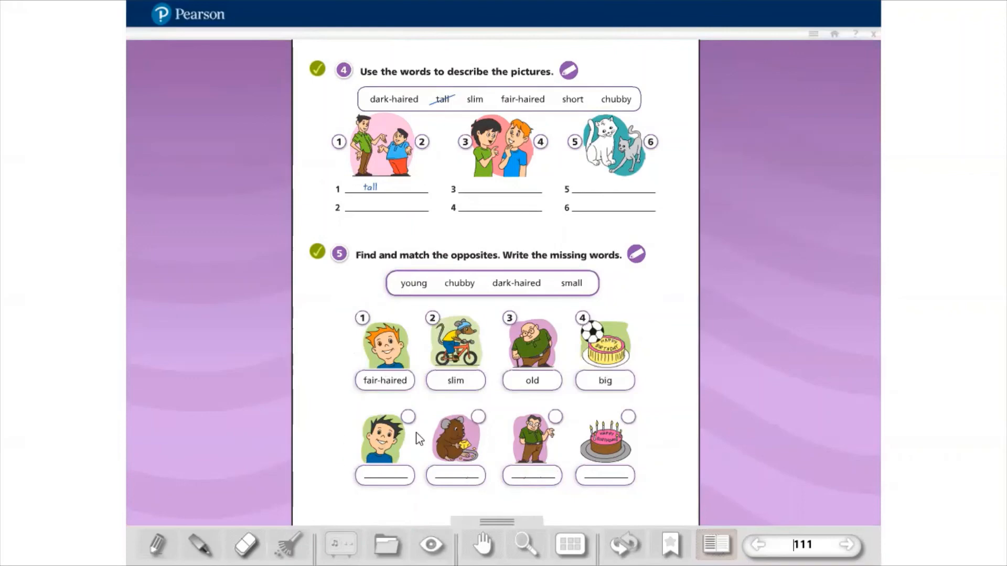
{"action": "mouse_move", "coordinate": [363, 328]}
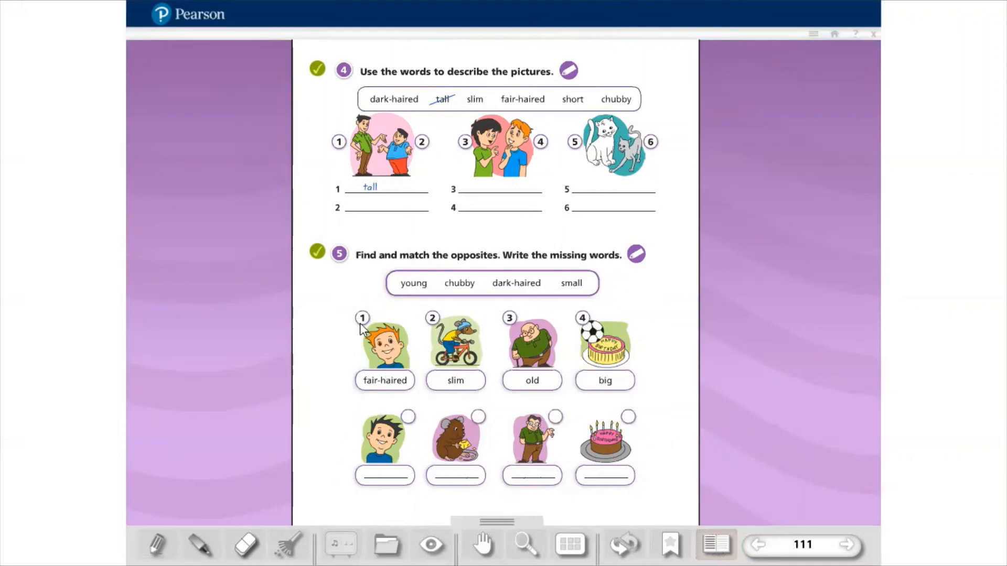
{"action": "mouse_move", "coordinate": [434, 335]}
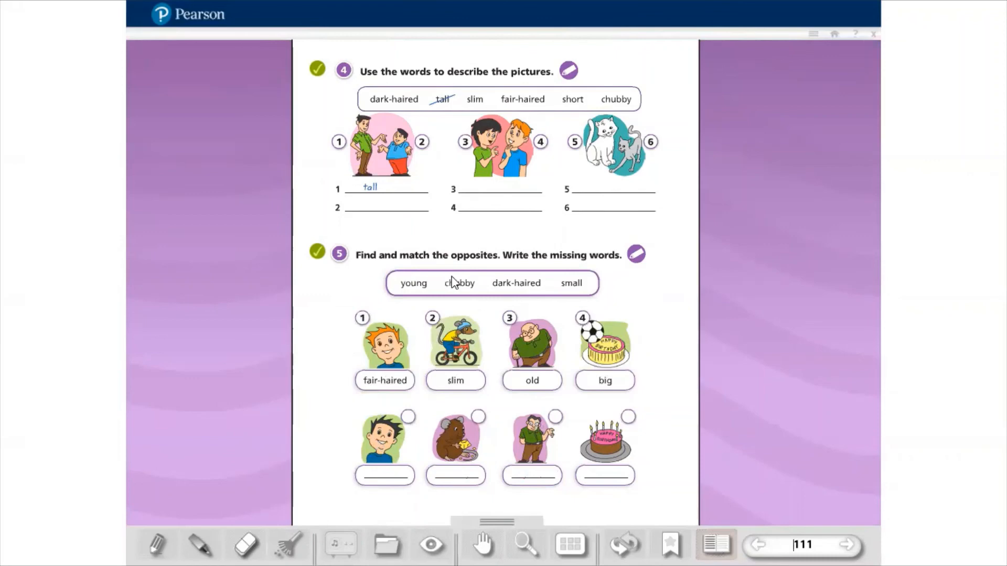
{"action": "mouse_move", "coordinate": [658, 289]}
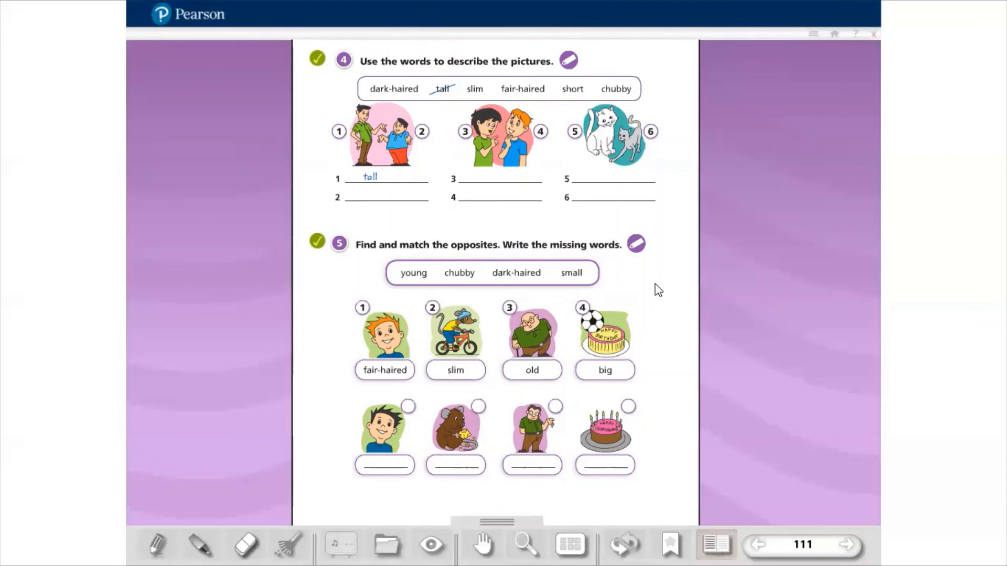
{"action": "mouse_move", "coordinate": [191, 6]}
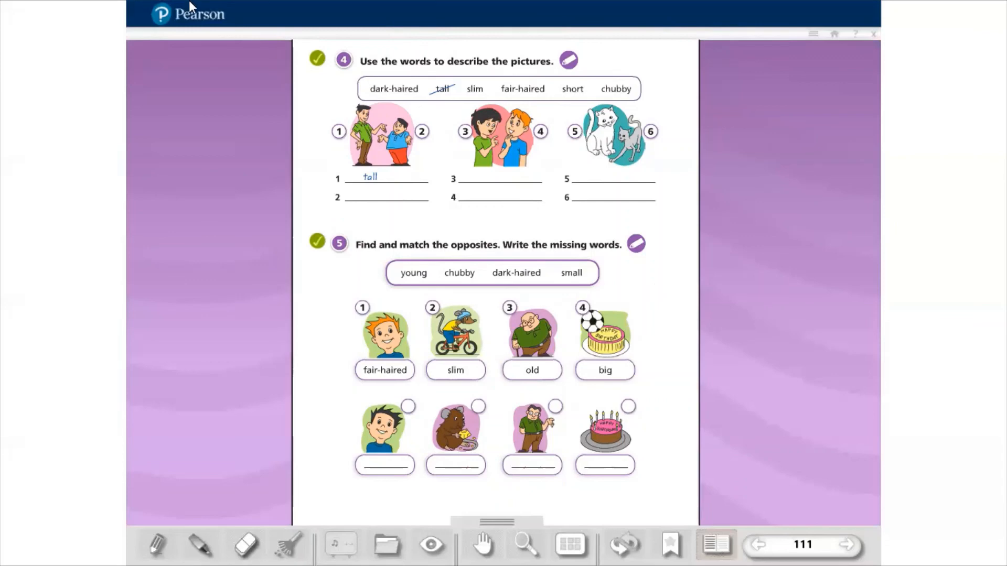